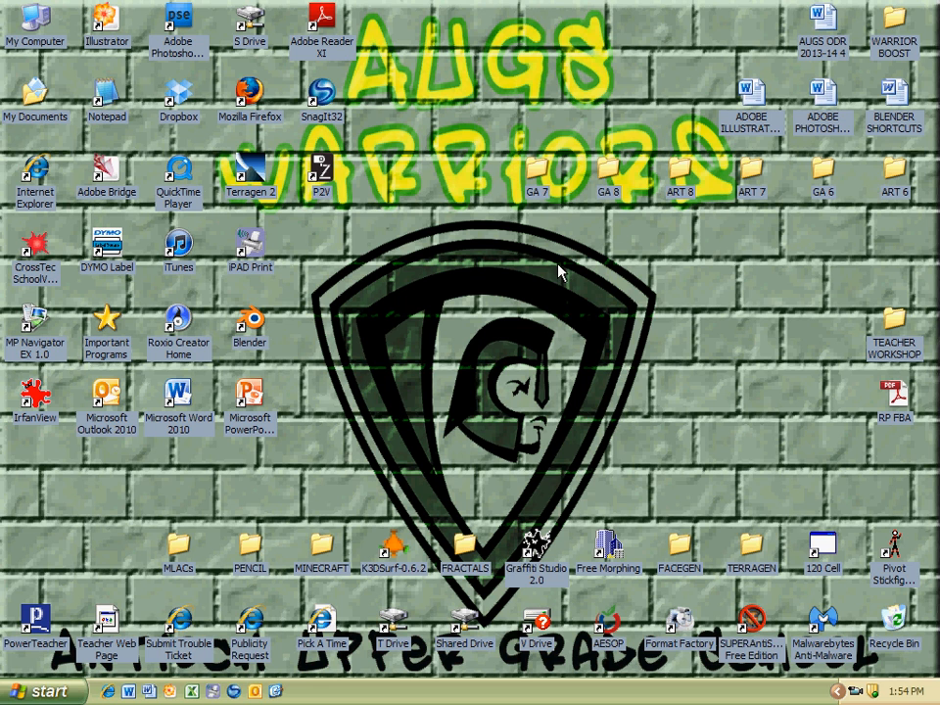
mouse_move(108, 90)
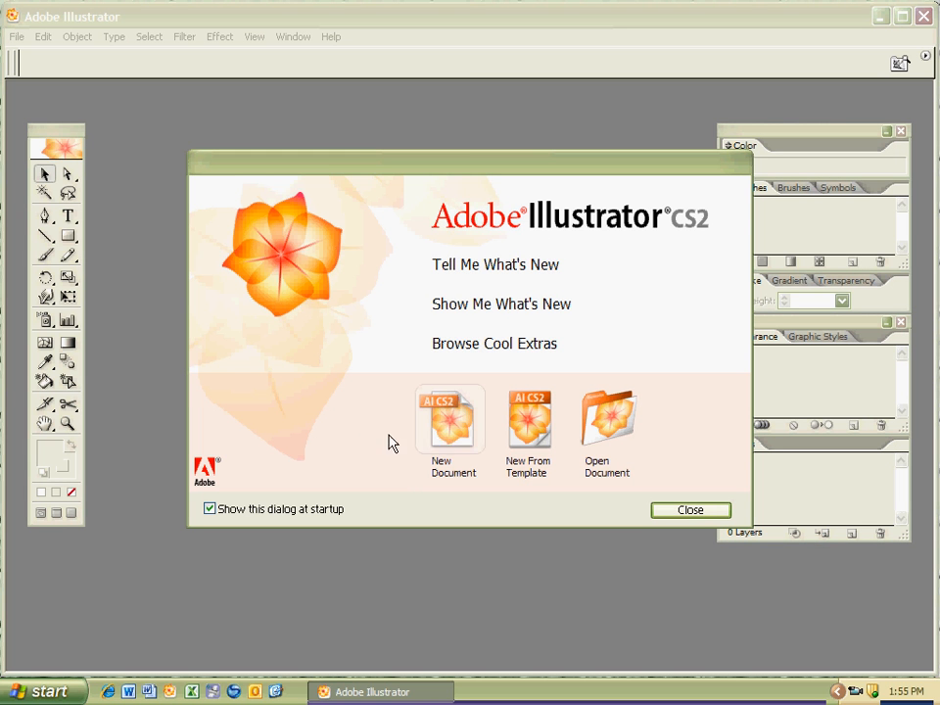
mouse_move(509, 126)
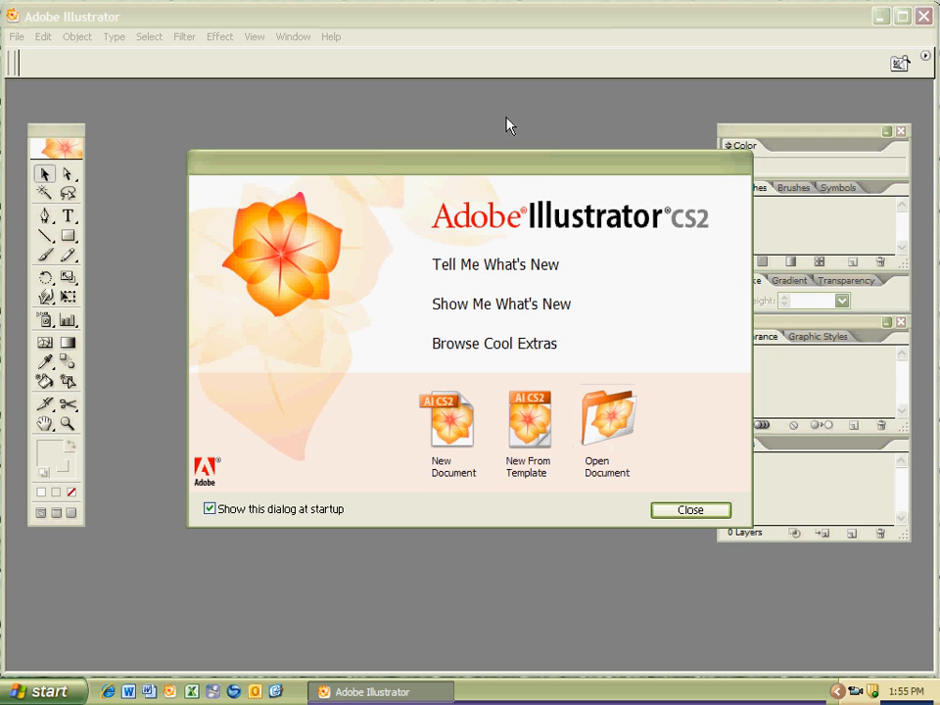
mouse_move(41, 61)
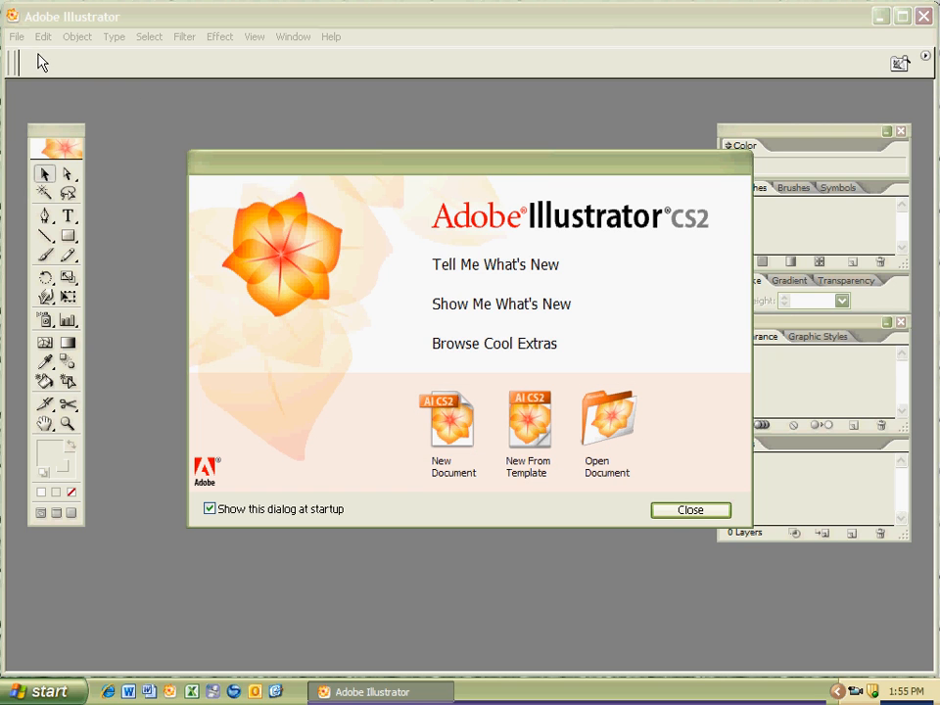
mouse_move(19, 184)
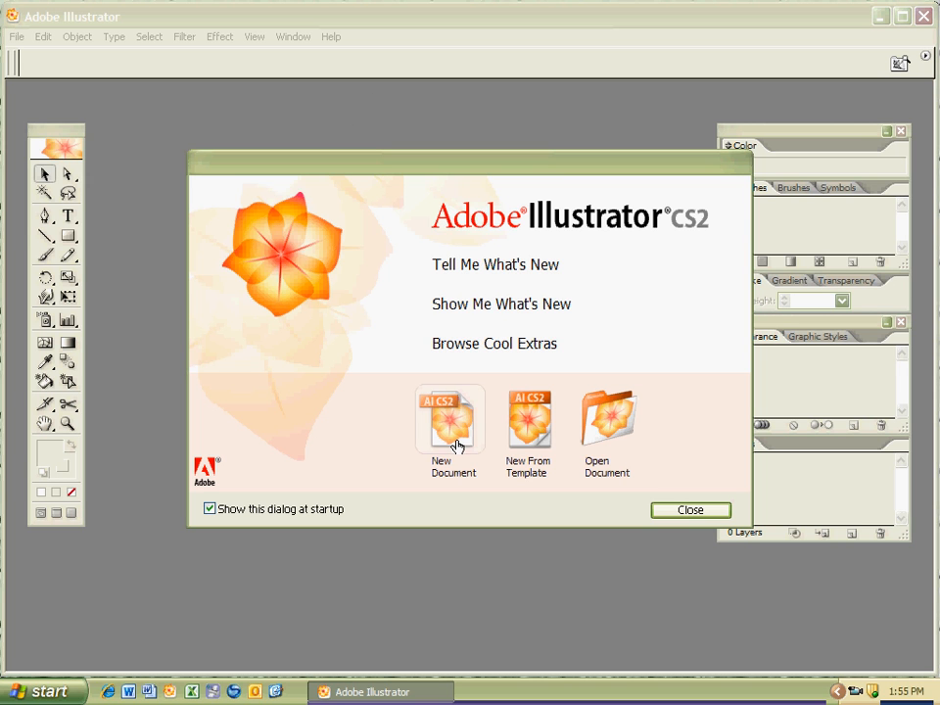
mouse_move(474, 423)
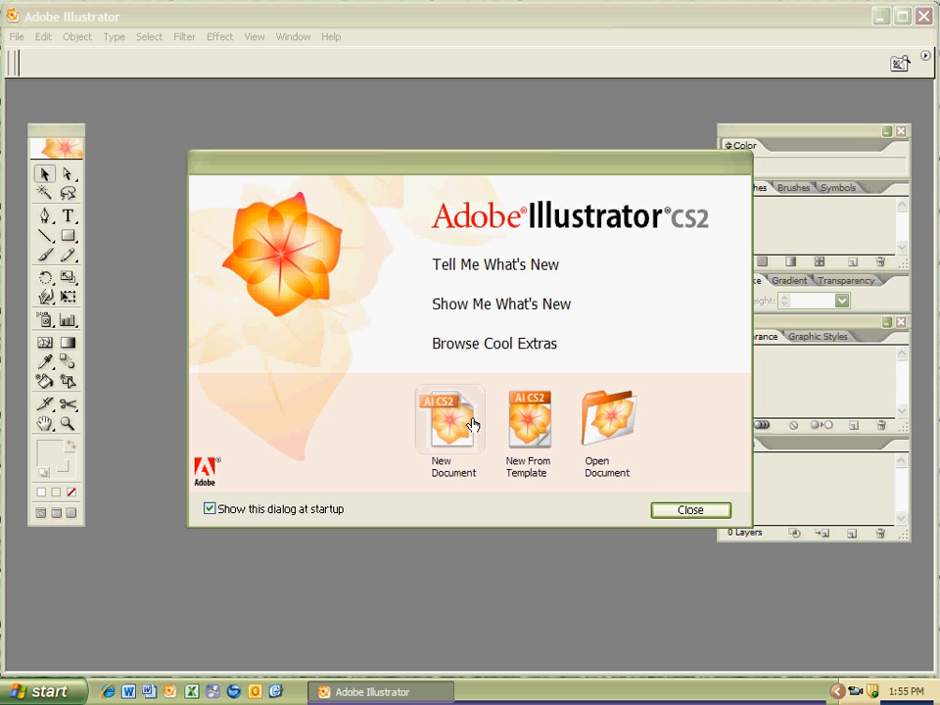
Step: Start a new document named 'Split Screens KSF' with Letter size, inches and CMYK color
click(689, 509)
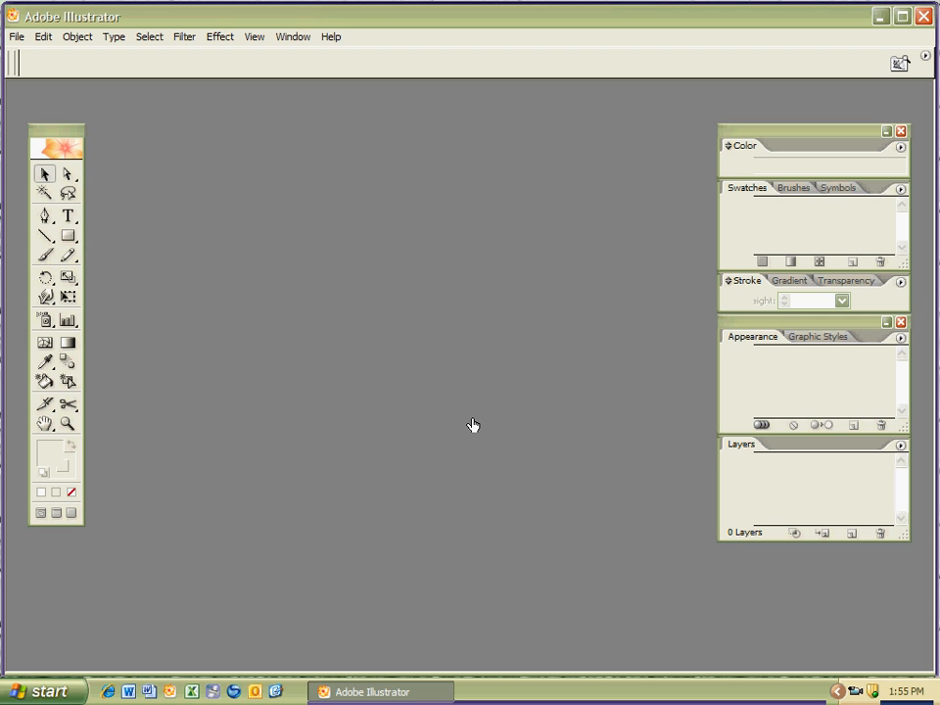
click(16, 35)
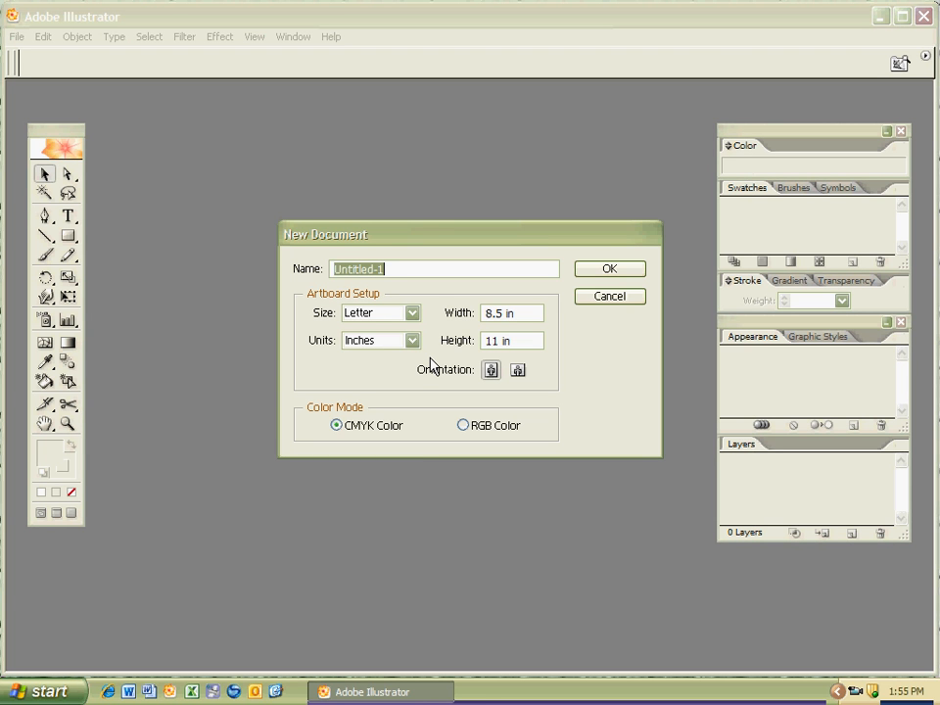
text(S)
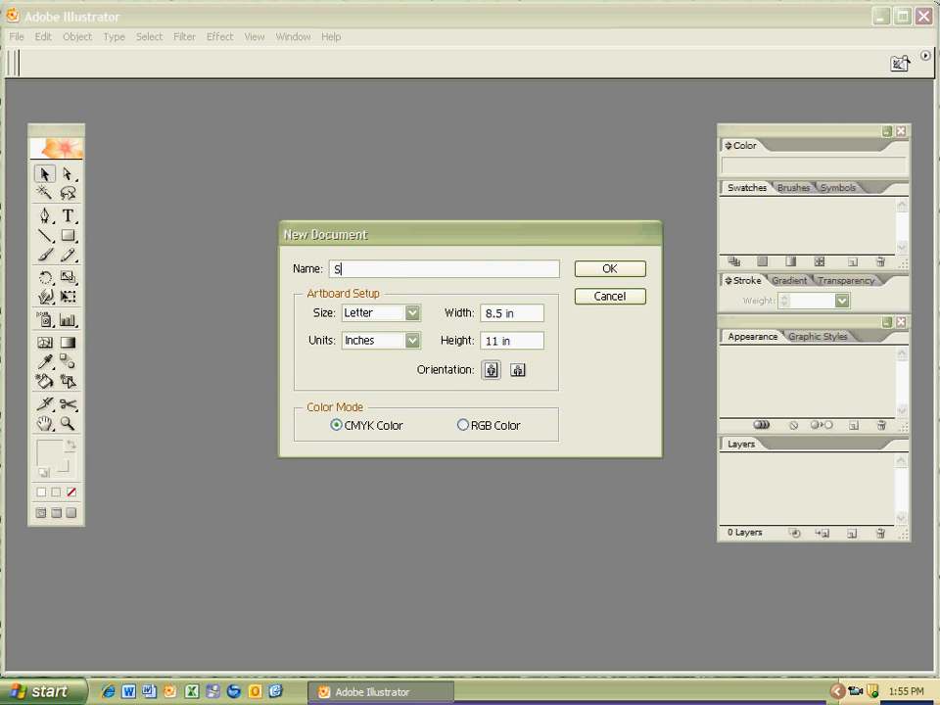
text(plit)
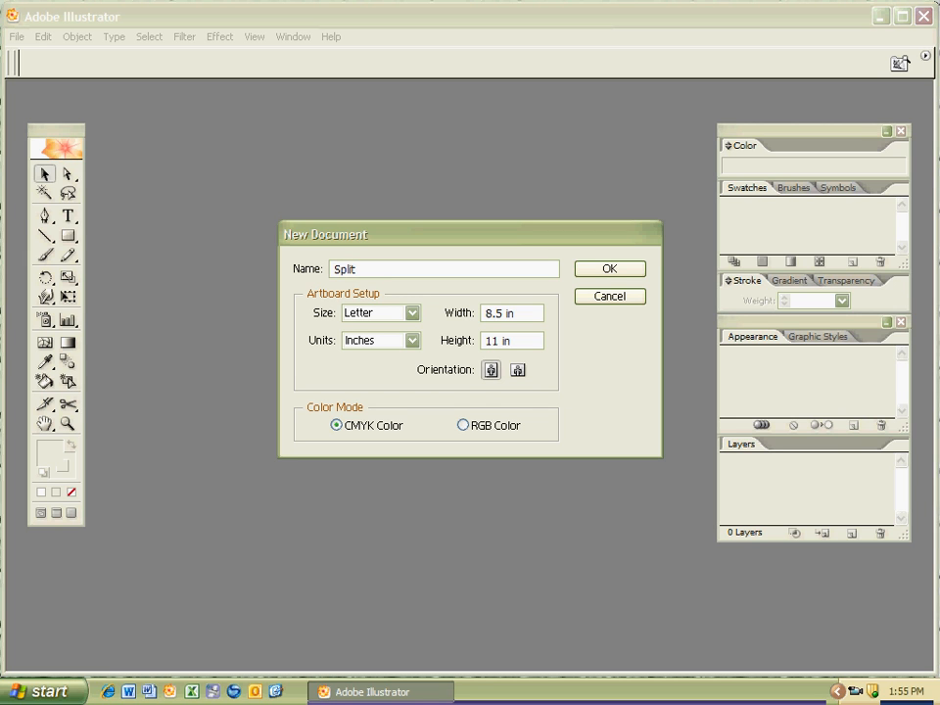
text(Screen)
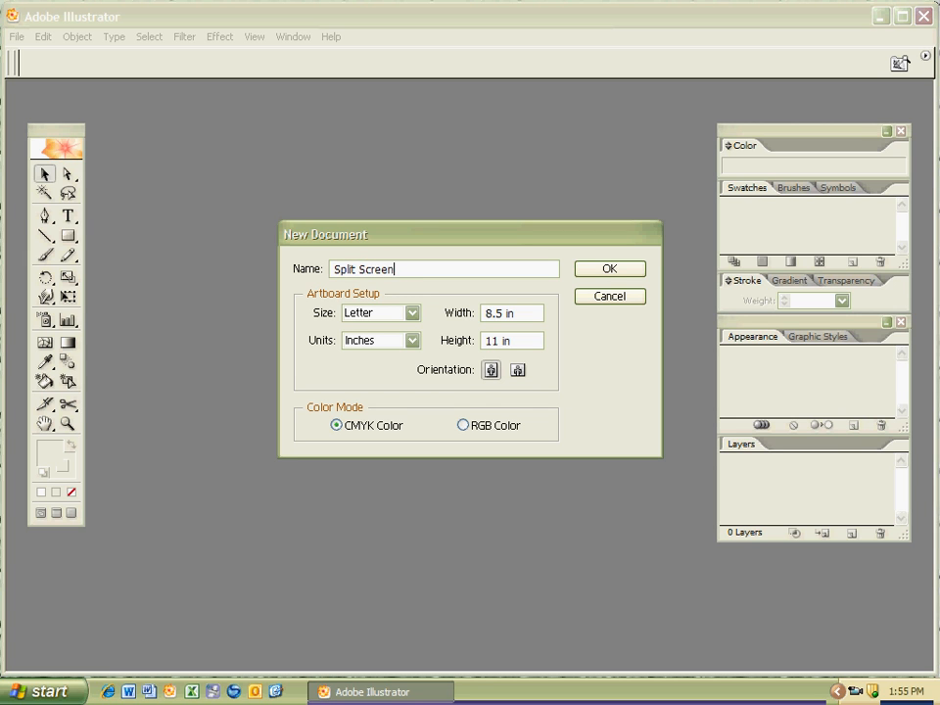
text(s KS)
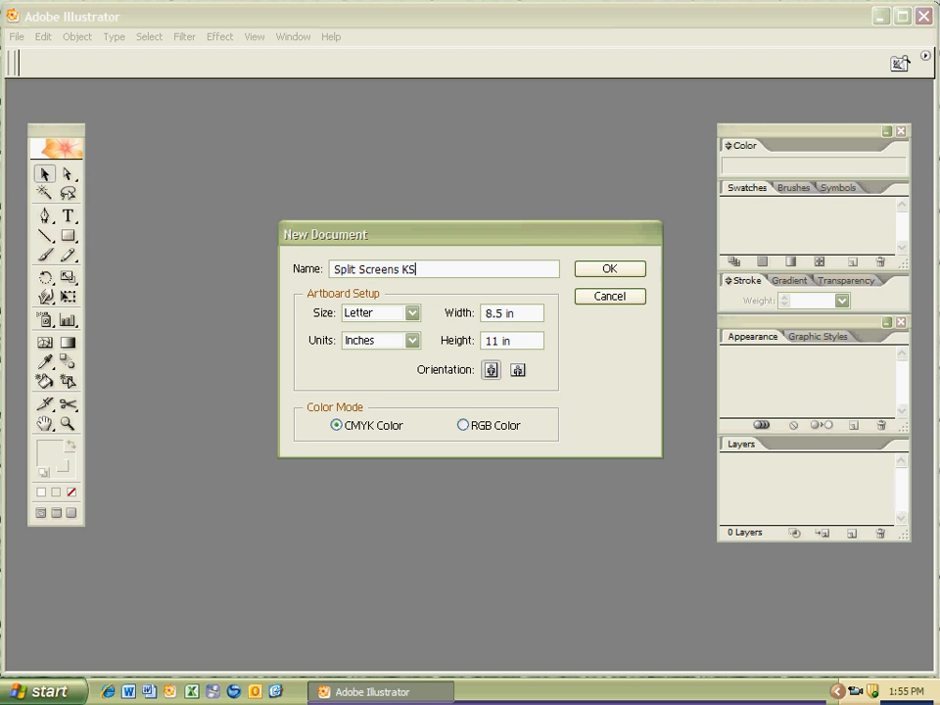
text(F)
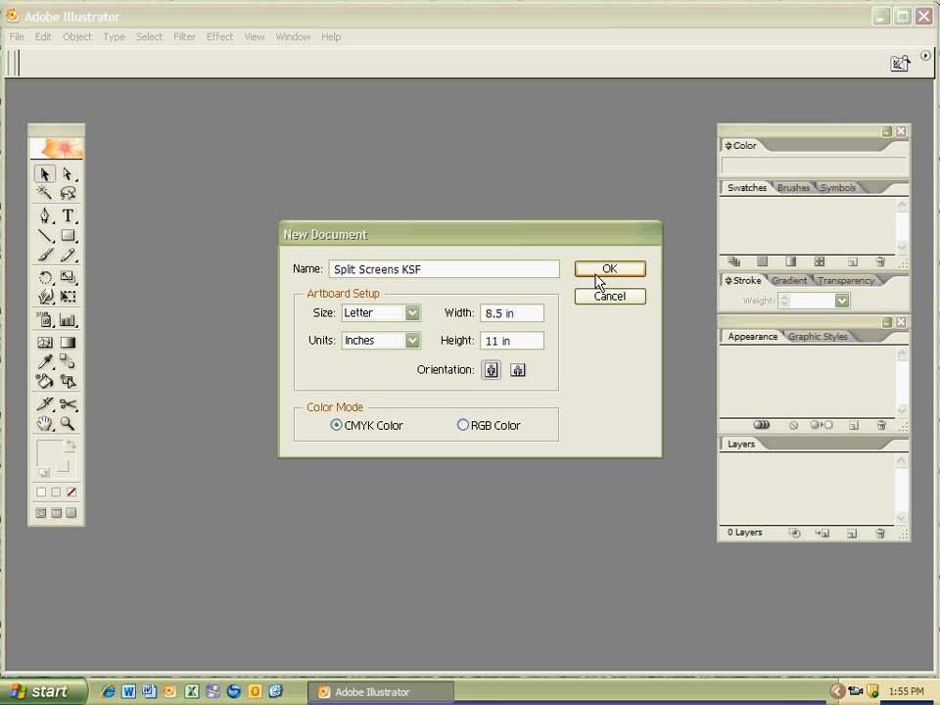
click(607, 269)
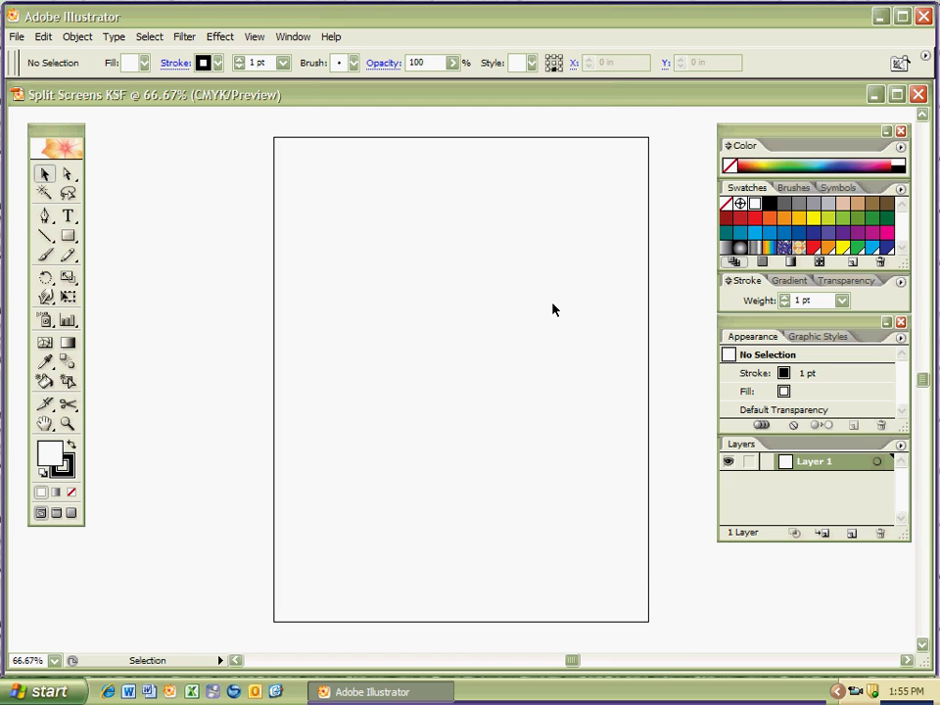
mouse_move(480, 184)
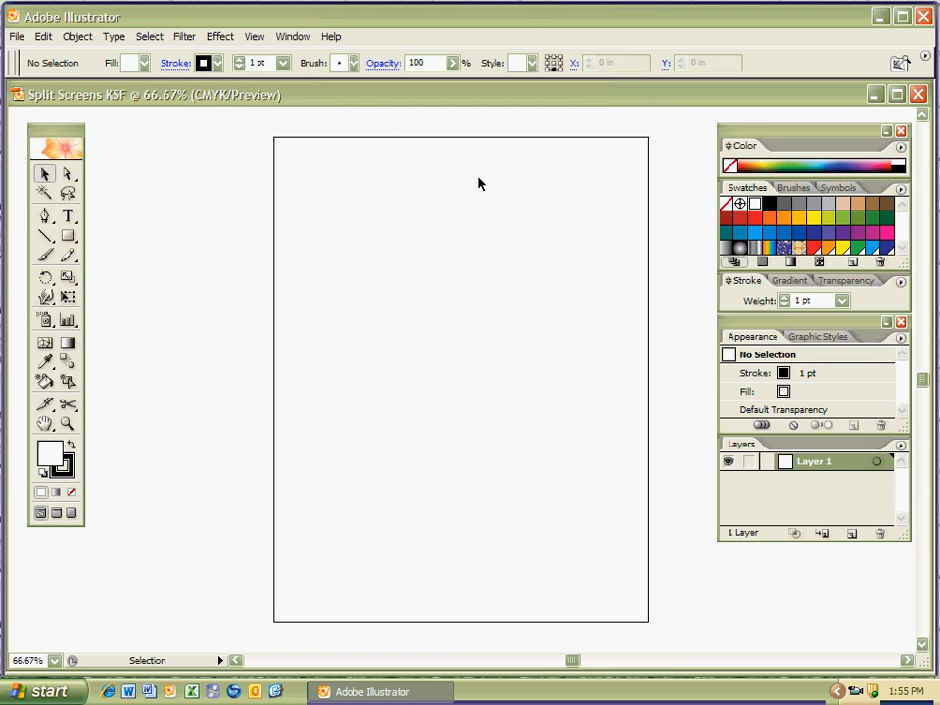
mouse_move(76, 145)
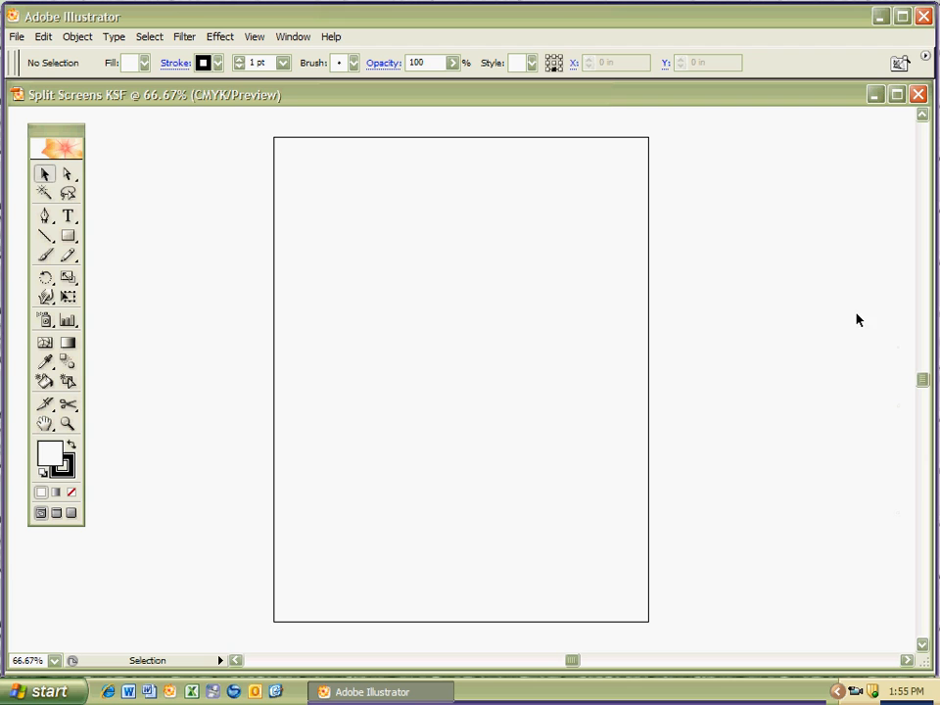
Step: Move the toolbox aside and reset the workspace to the [Default] layout via Window > Workspace
drag(54, 134, 678, 214)
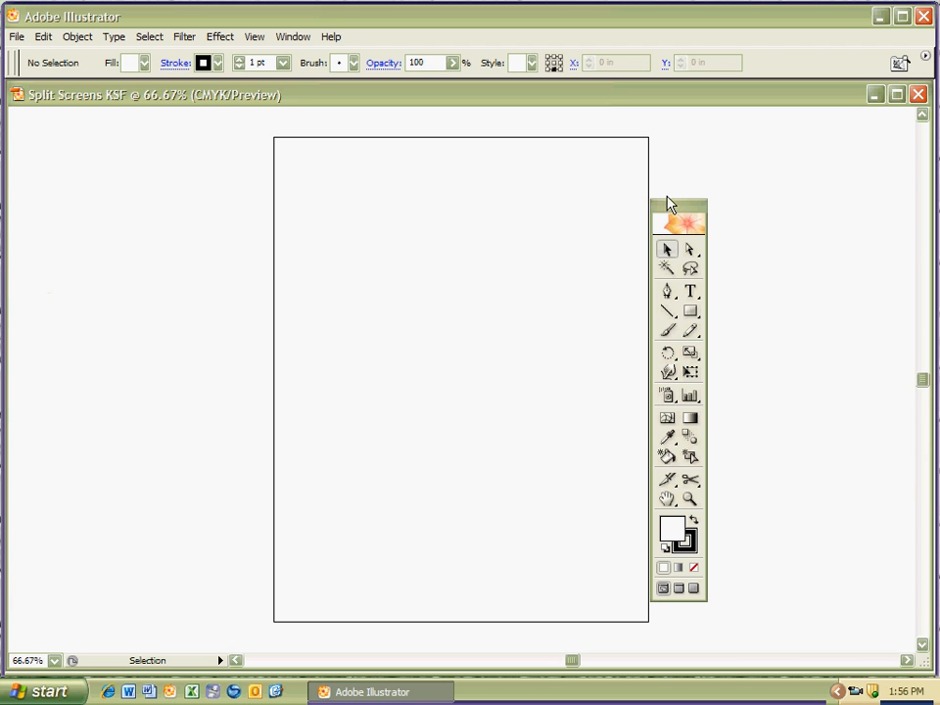
mouse_move(321, 286)
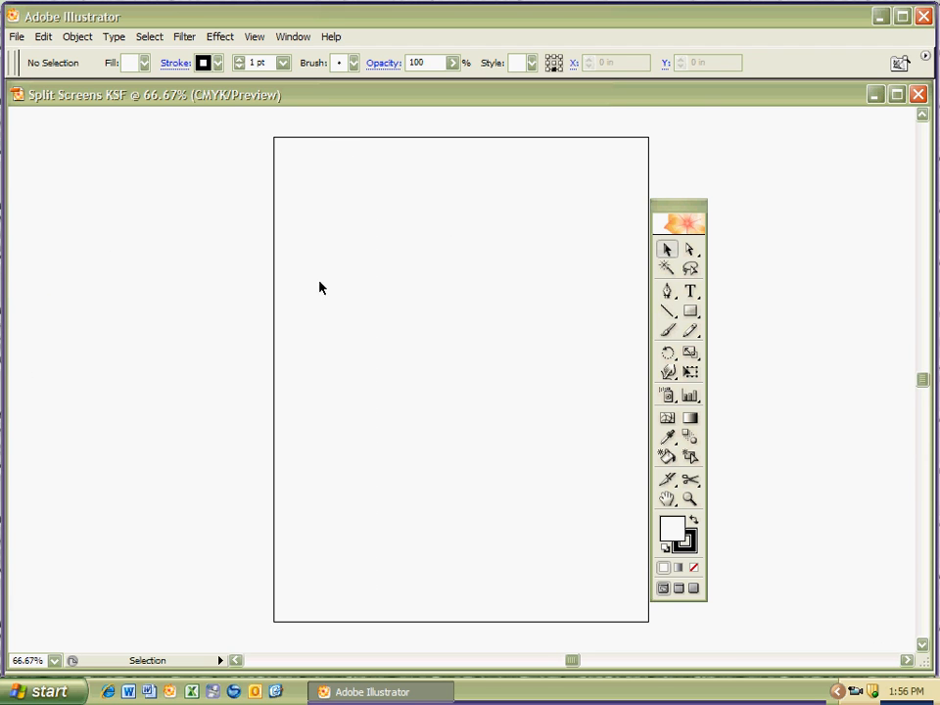
click(294, 36)
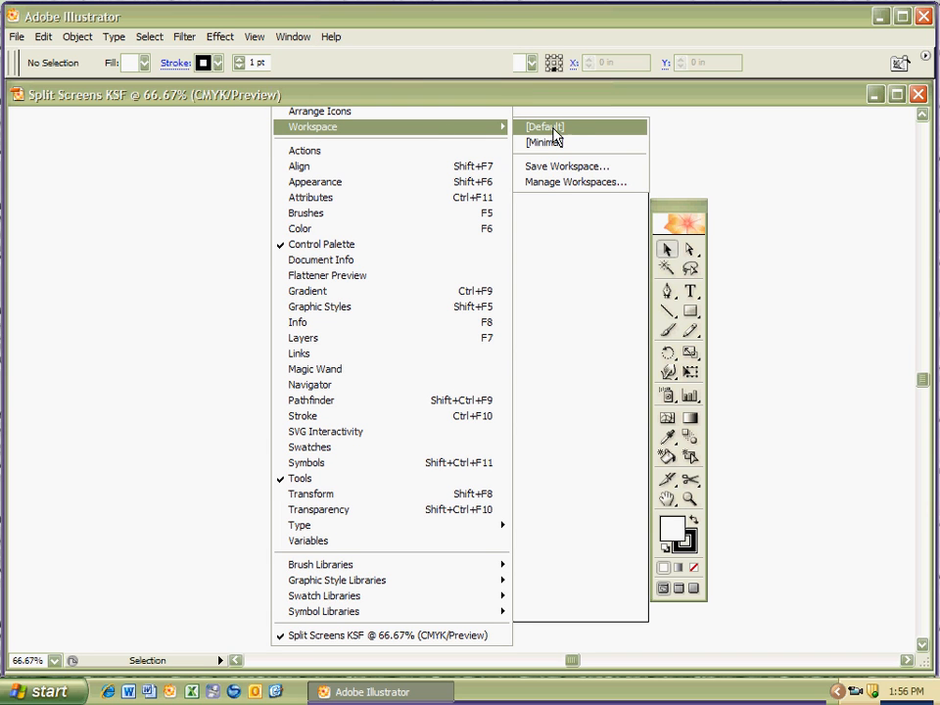
click(544, 126)
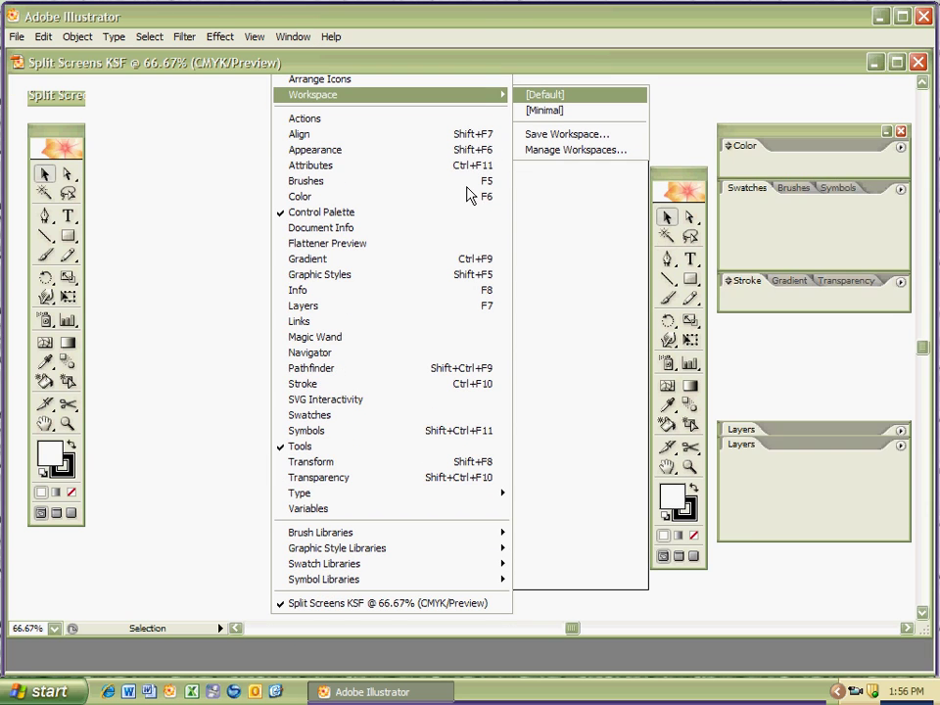
click(544, 94)
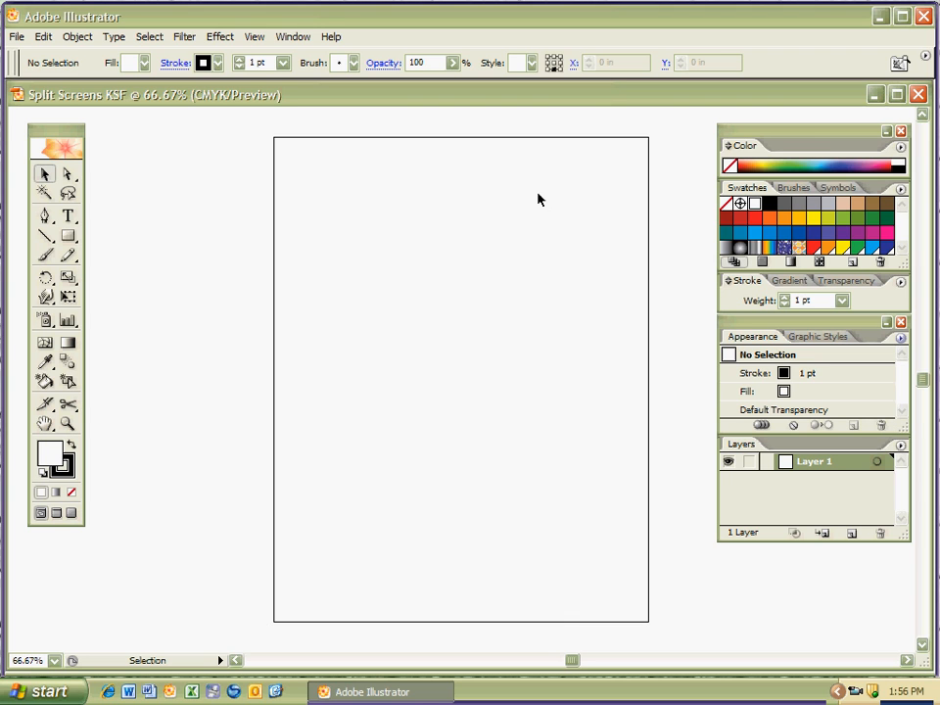
mouse_move(779, 137)
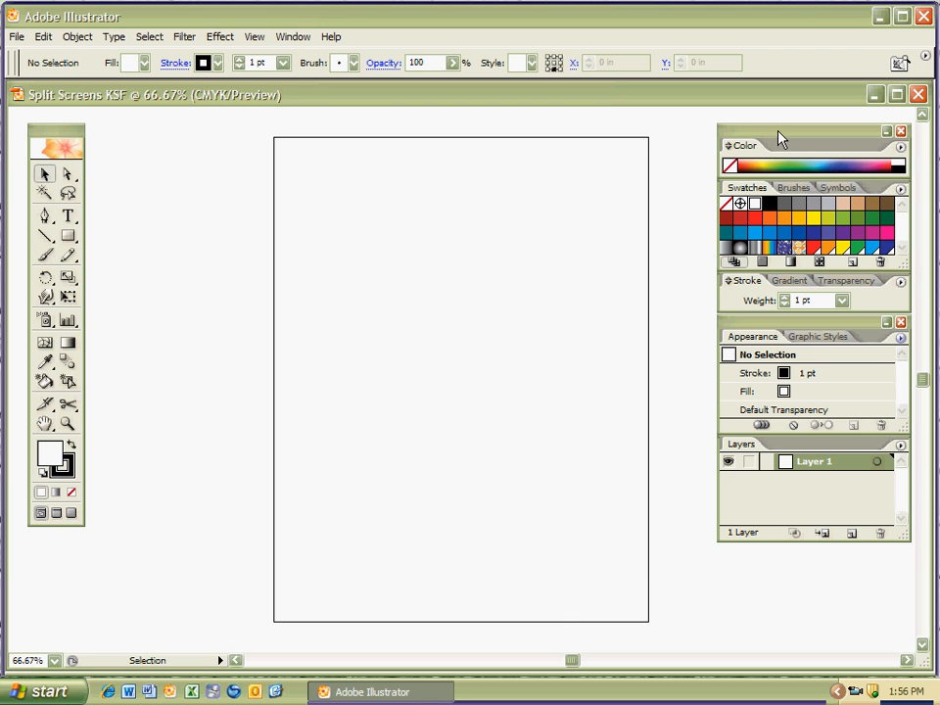
Step: Show the Brushes panel in the Swatches group and close the Window menu
click(793, 188)
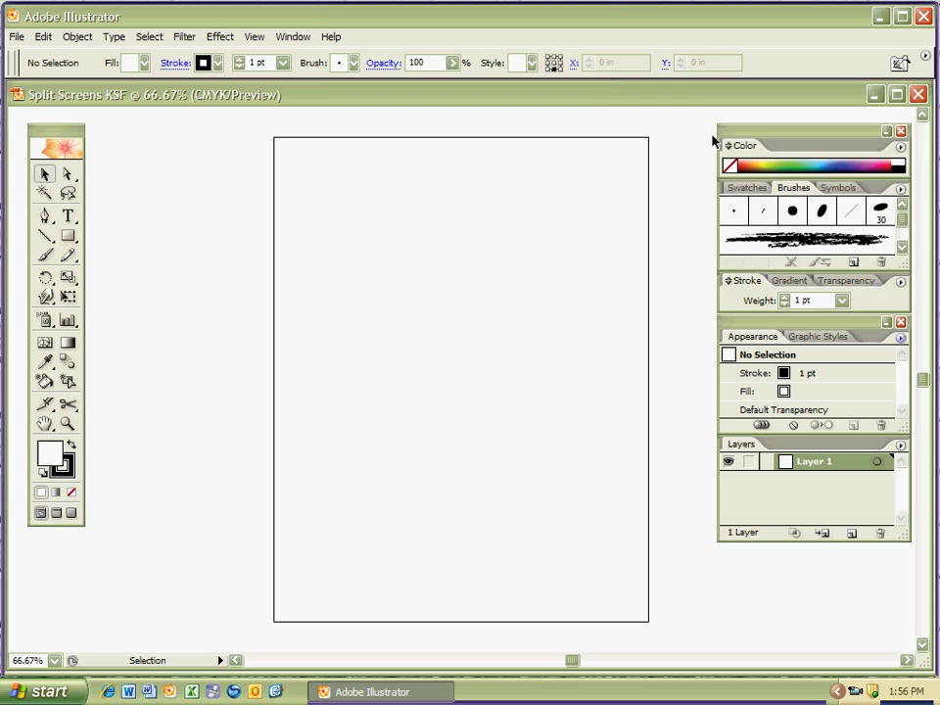
mouse_move(333, 161)
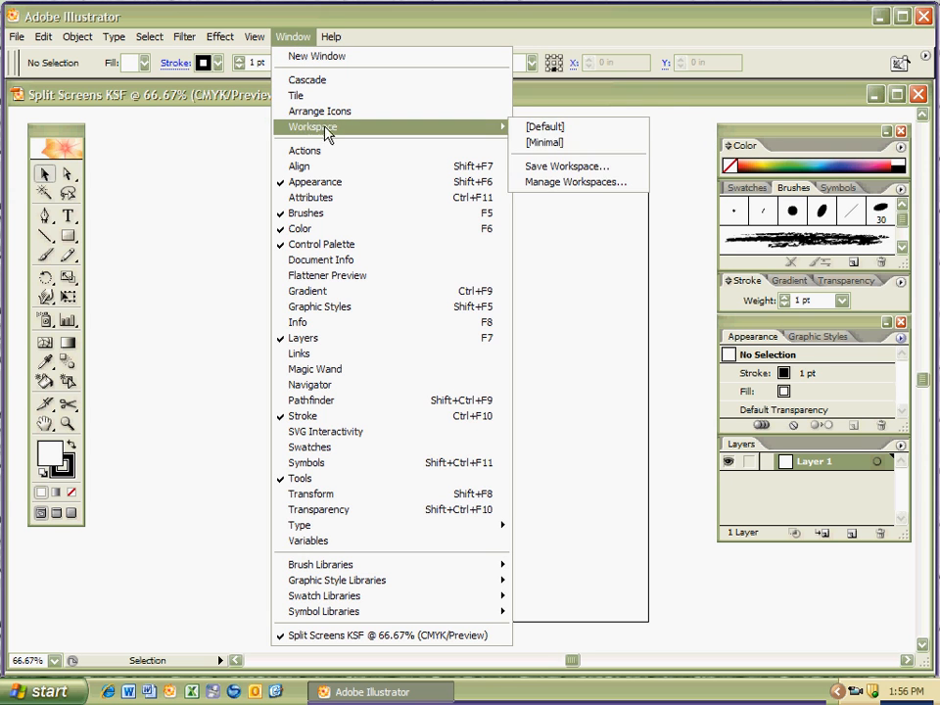
click(545, 125)
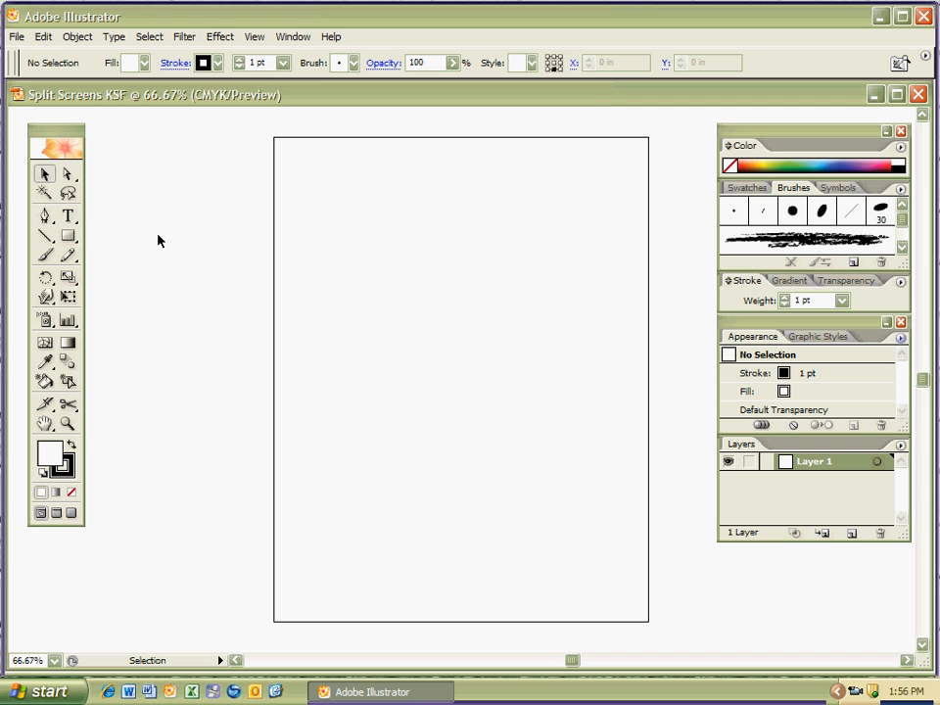
mouse_move(599, 65)
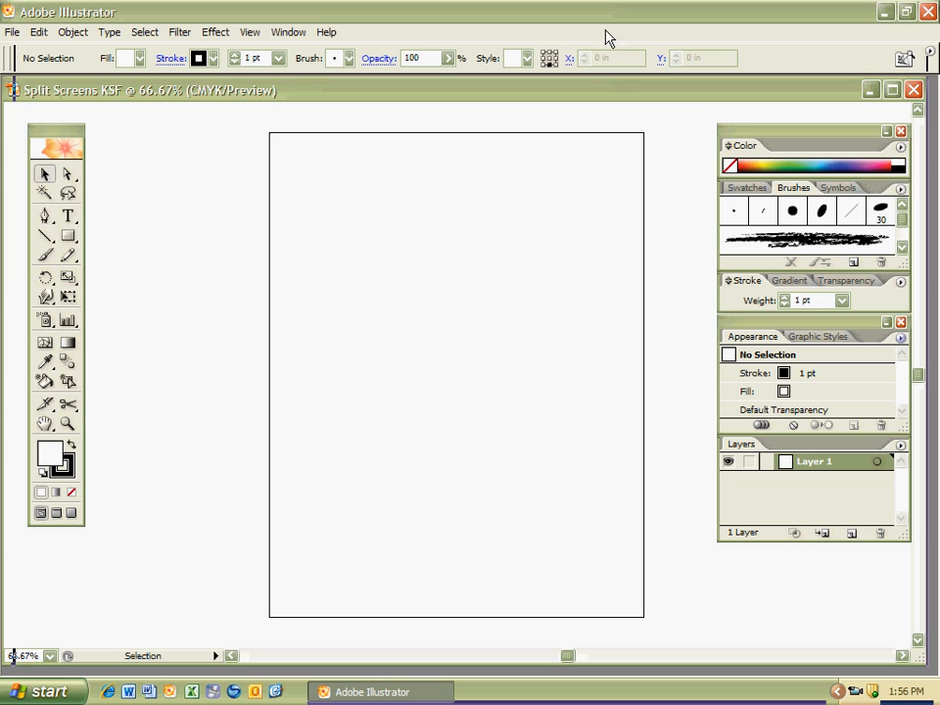
mouse_move(532, 61)
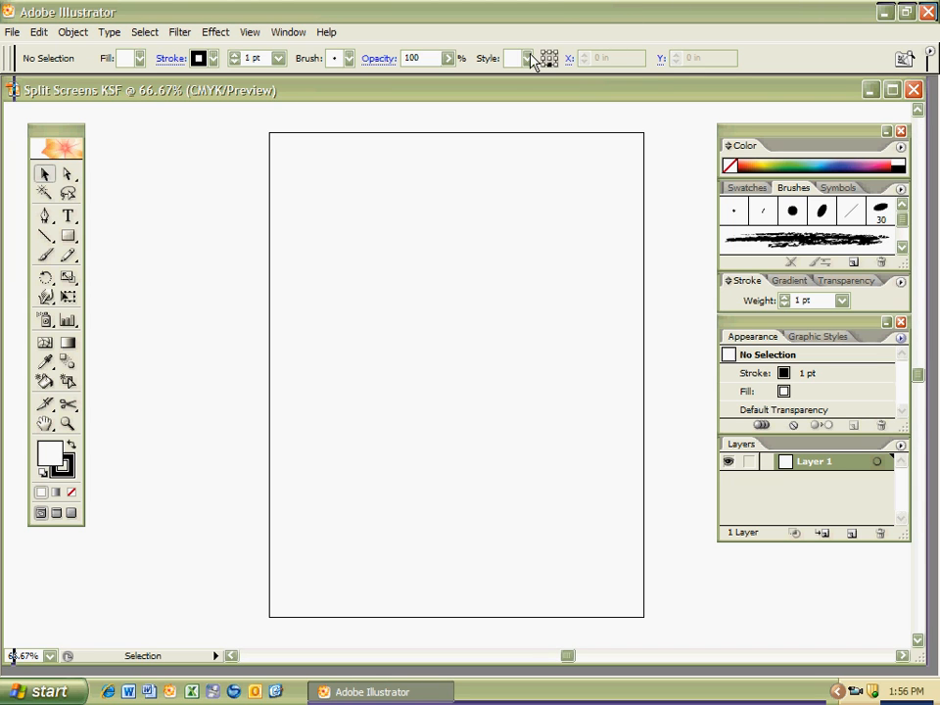
mouse_move(838, 76)
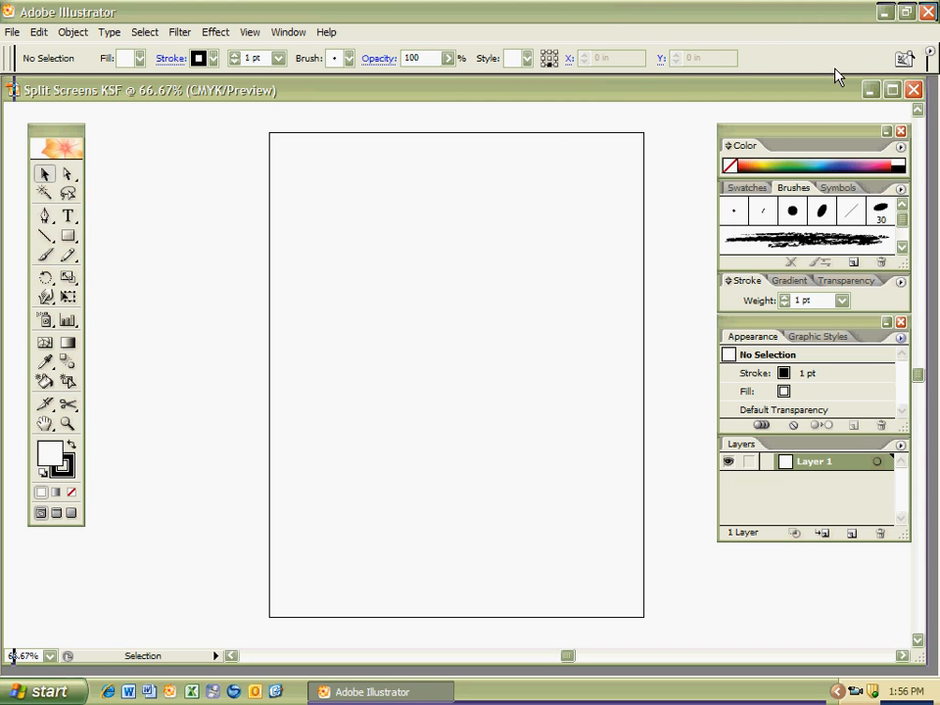
mouse_move(904, 12)
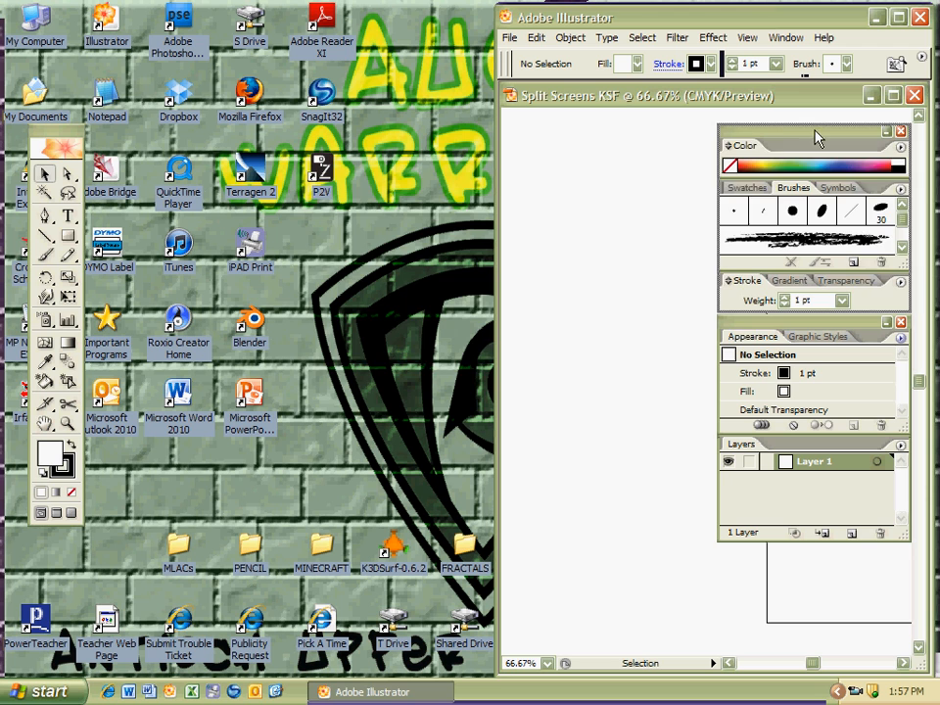
Step: Drag the floating panels to the left so the document window fills the right half
drag(813, 144, 392, 196)
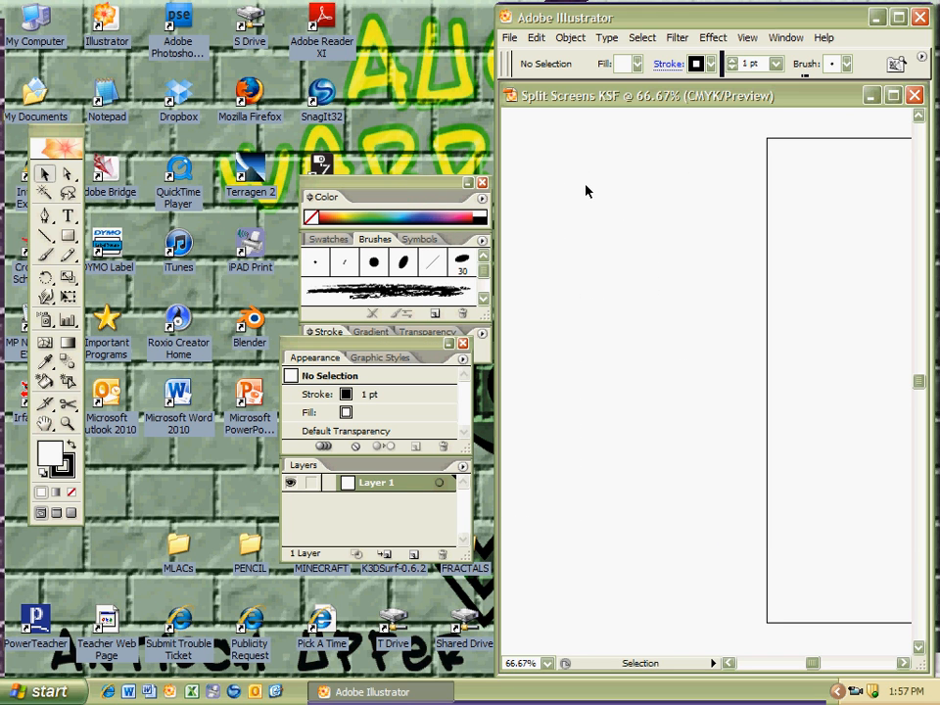
mouse_move(638, 258)
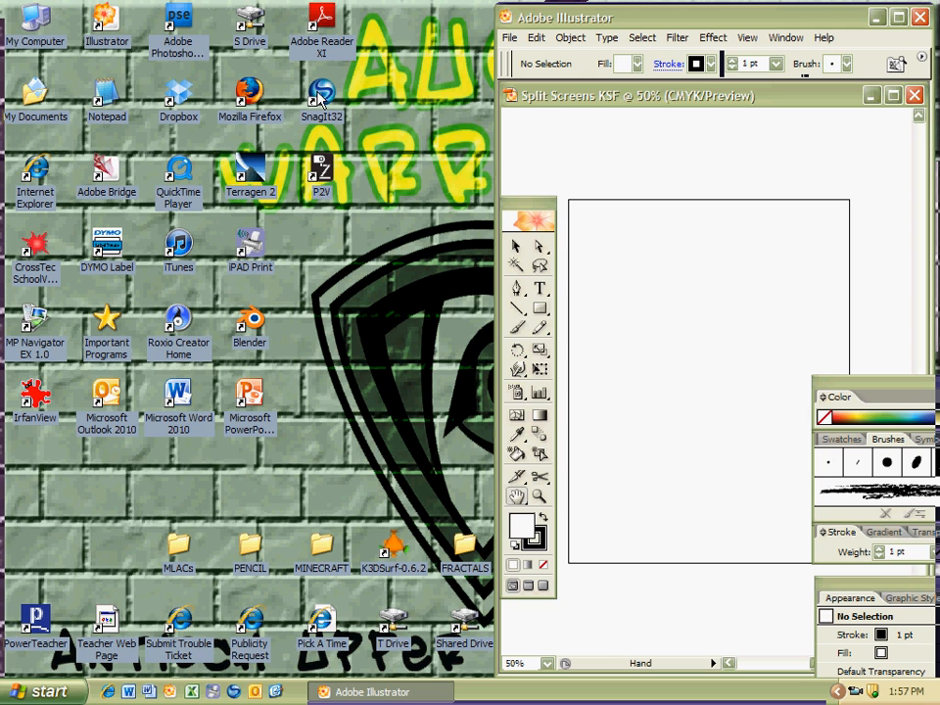
mouse_move(764, 329)
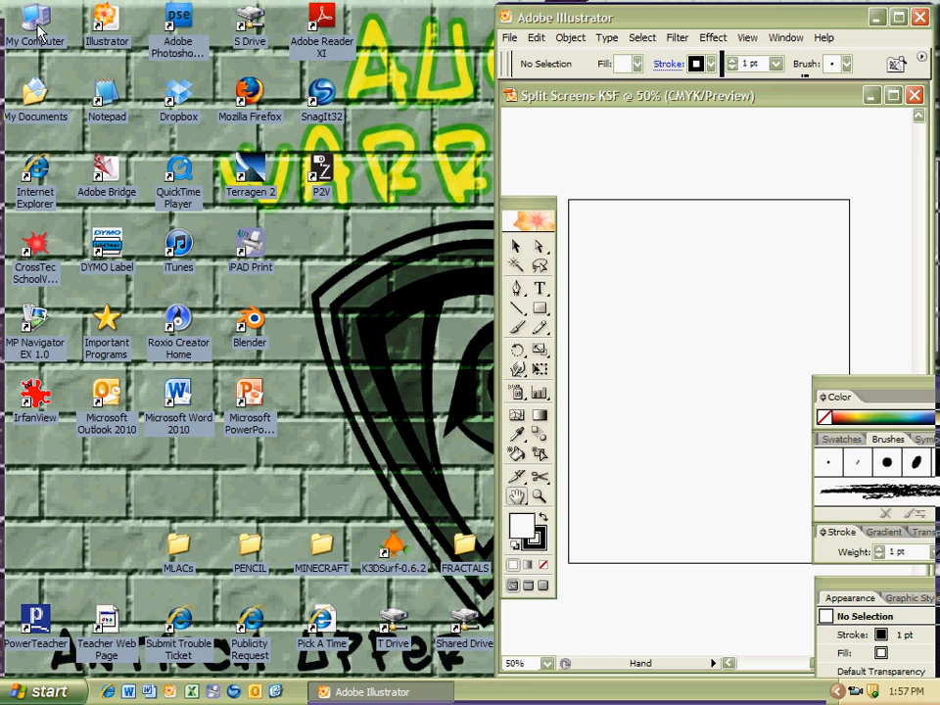
Step: Open My Computer and enter the V: students network drive
double_click(36, 20)
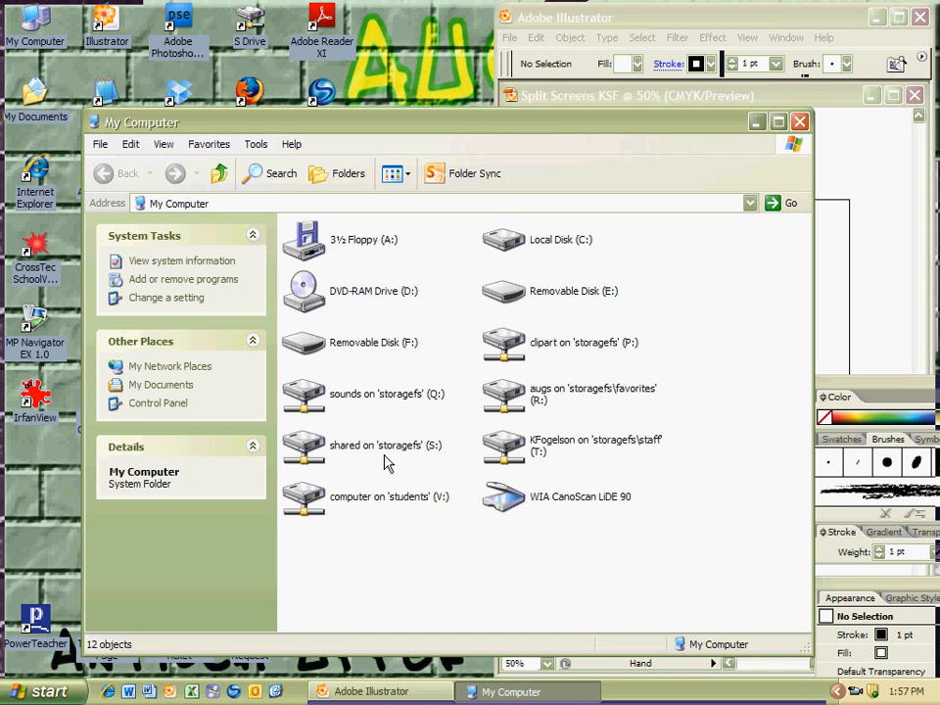
click(388, 498)
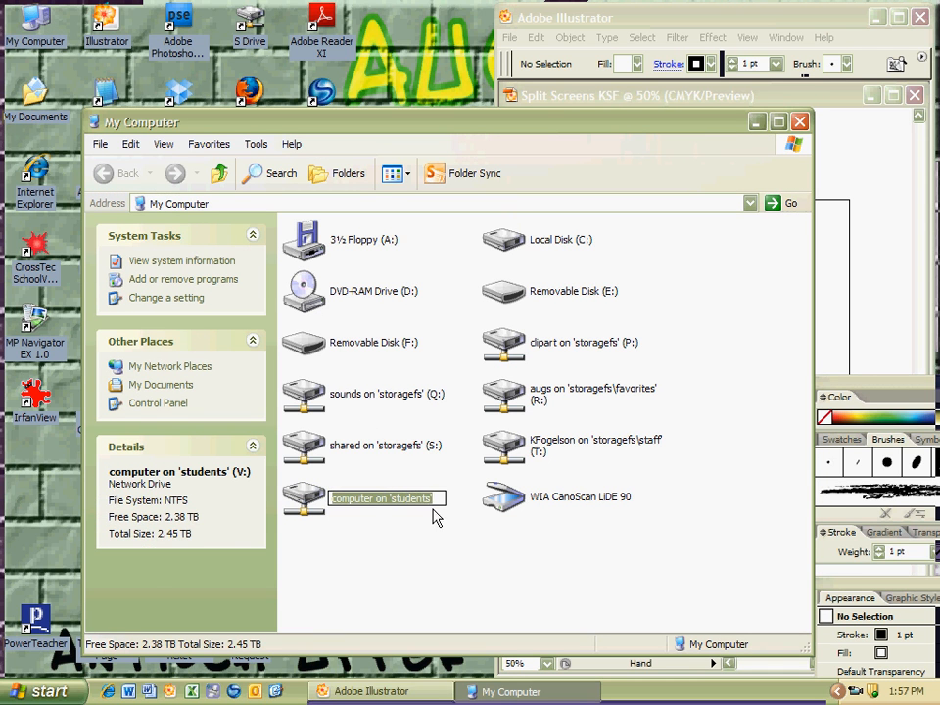
click(382, 497)
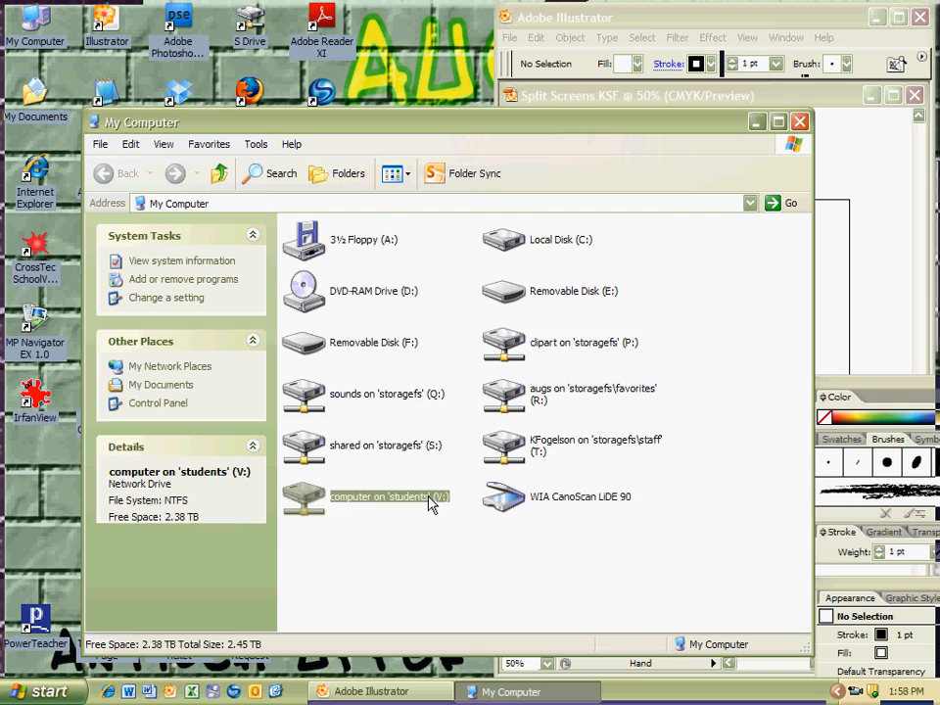
double_click(388, 497)
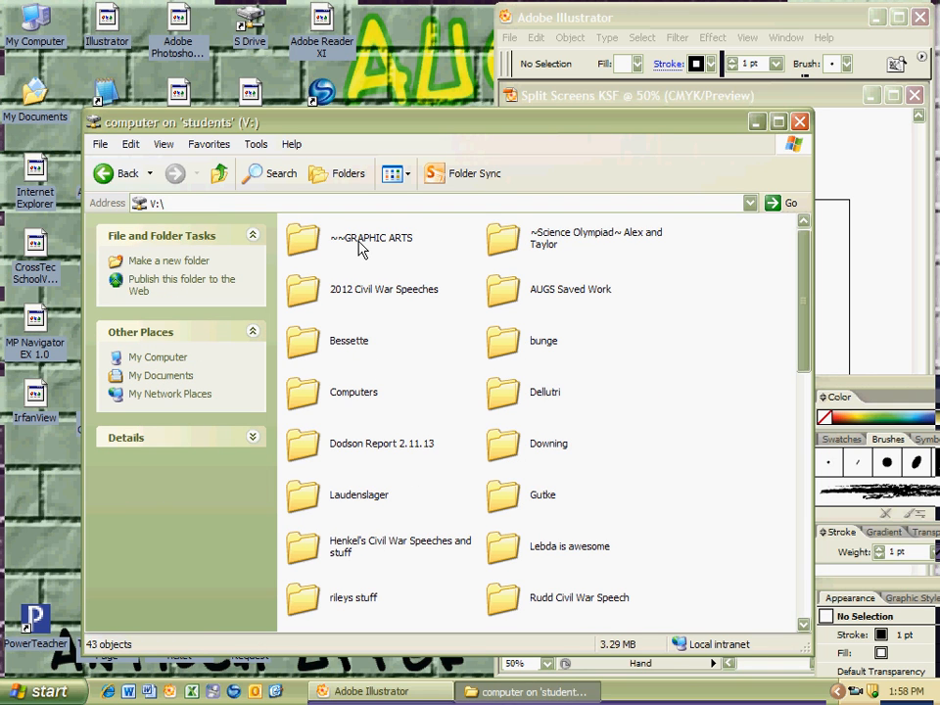
Step: Navigate through GRAPHIC ARTS > ART 6 > ART 6 CRAZY DOODLES into CRAZY DOODLES TUTORIALS
double_click(372, 239)
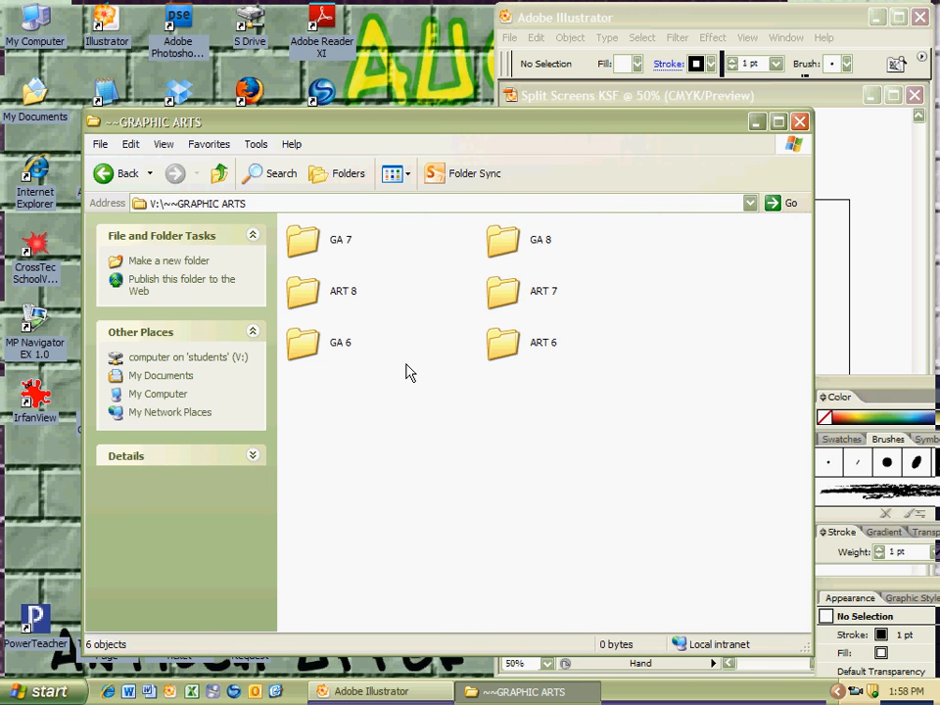
mouse_move(517, 368)
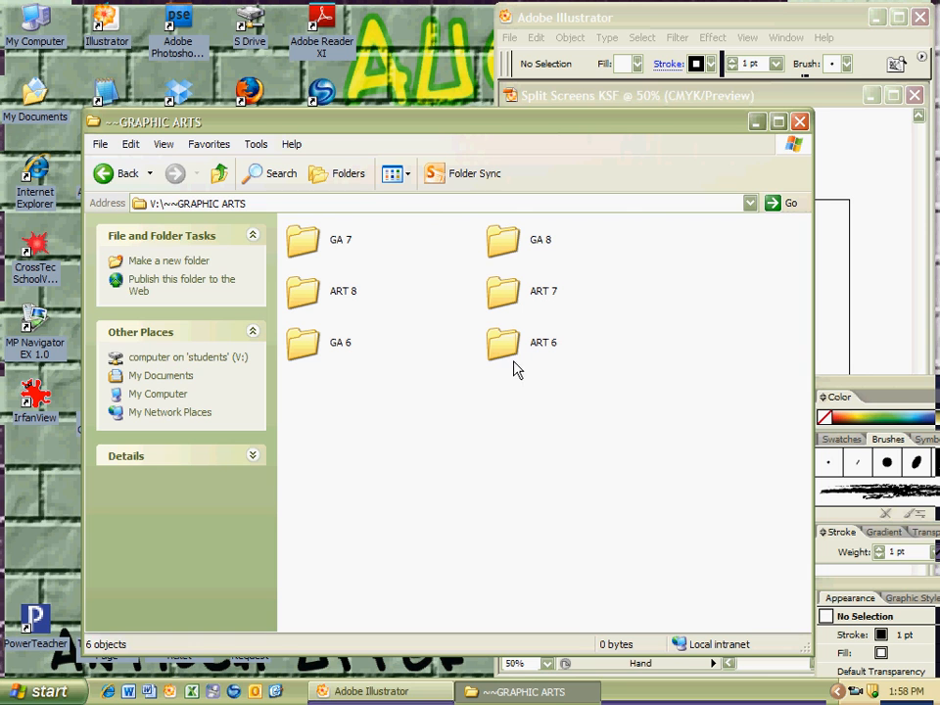
double_click(501, 342)
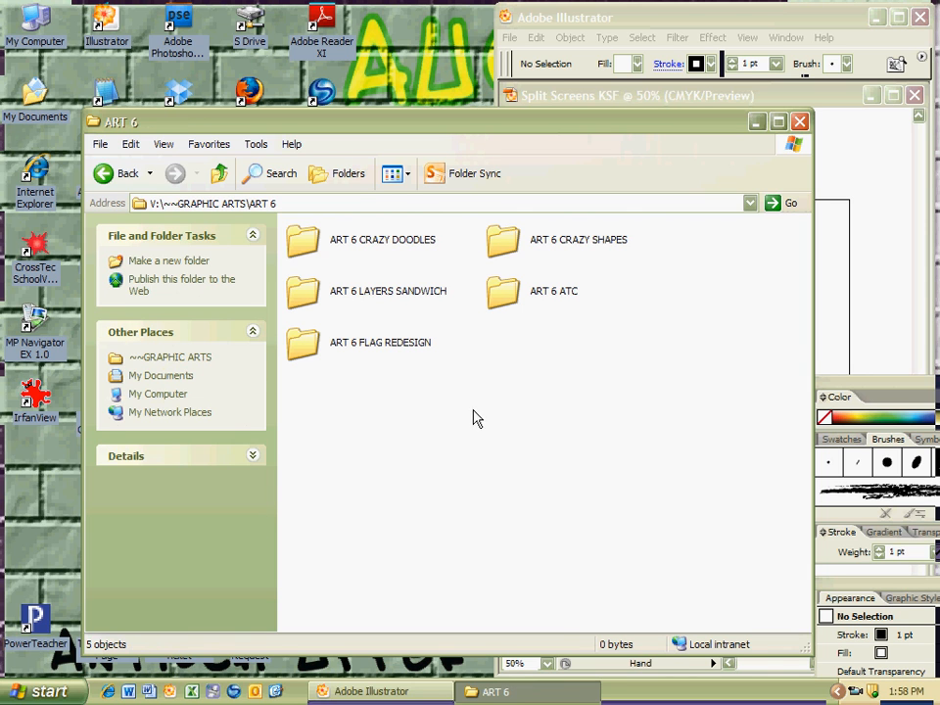
mouse_move(408, 244)
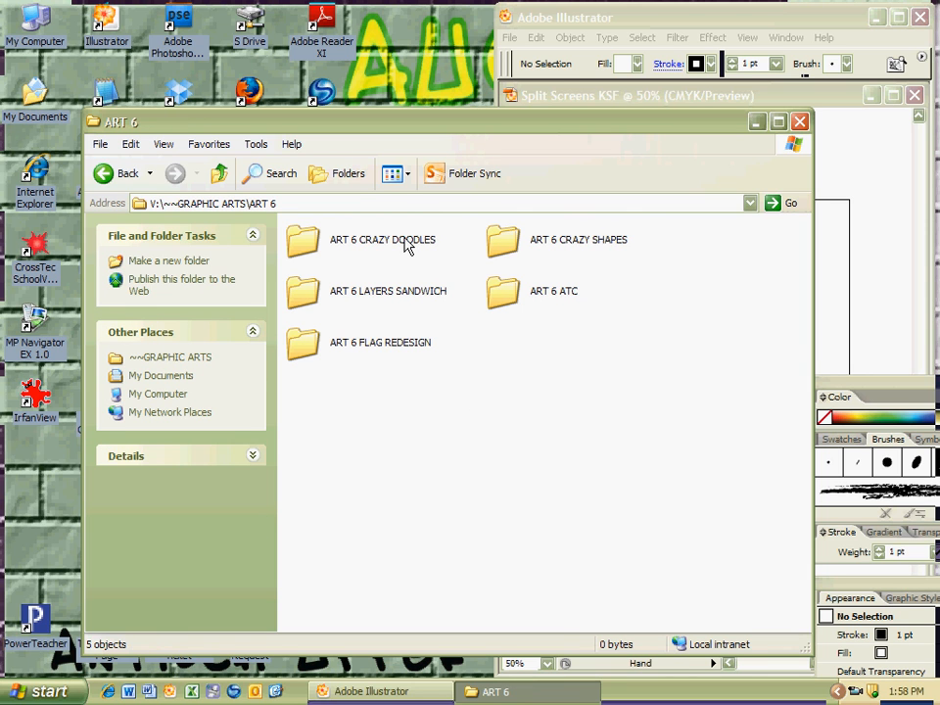
double_click(381, 239)
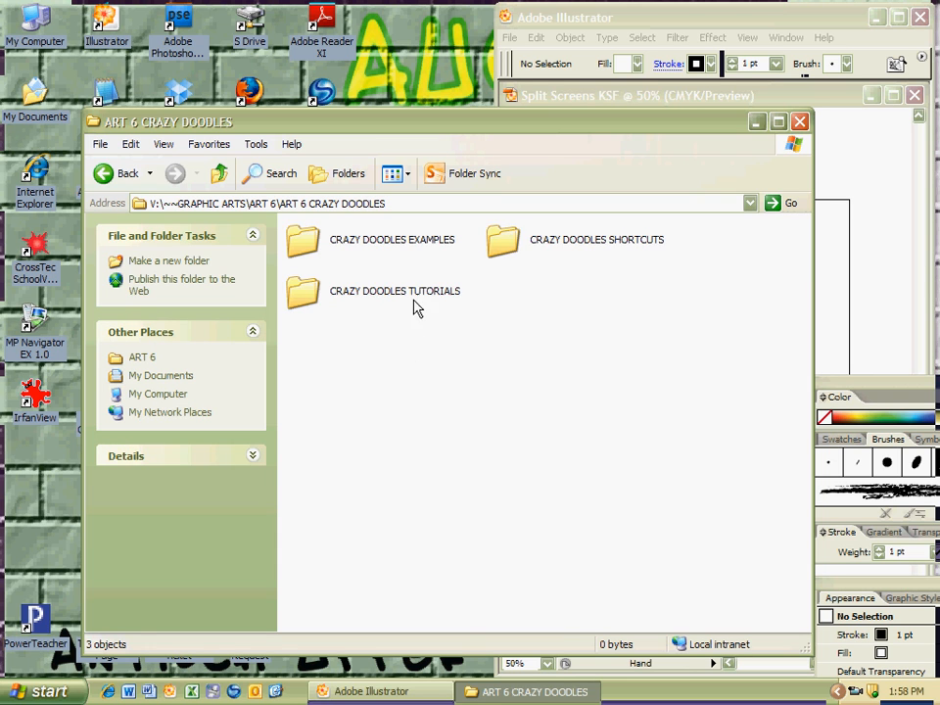
double_click(396, 298)
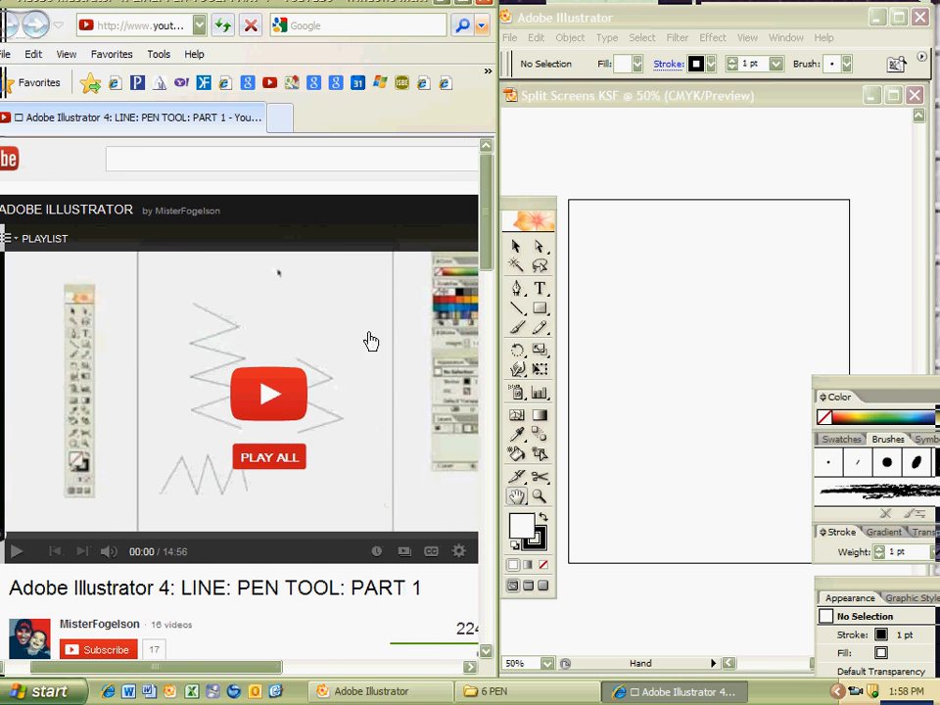
Step: Play the pen tool tutorial video and jump ahead along the progress bar
click(268, 392)
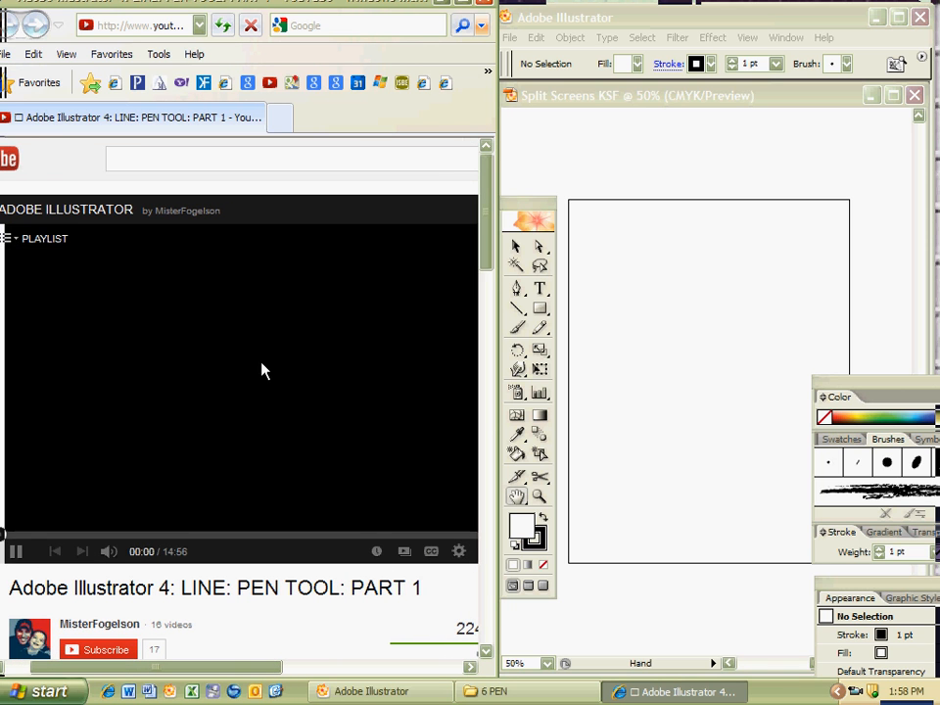
click(16, 552)
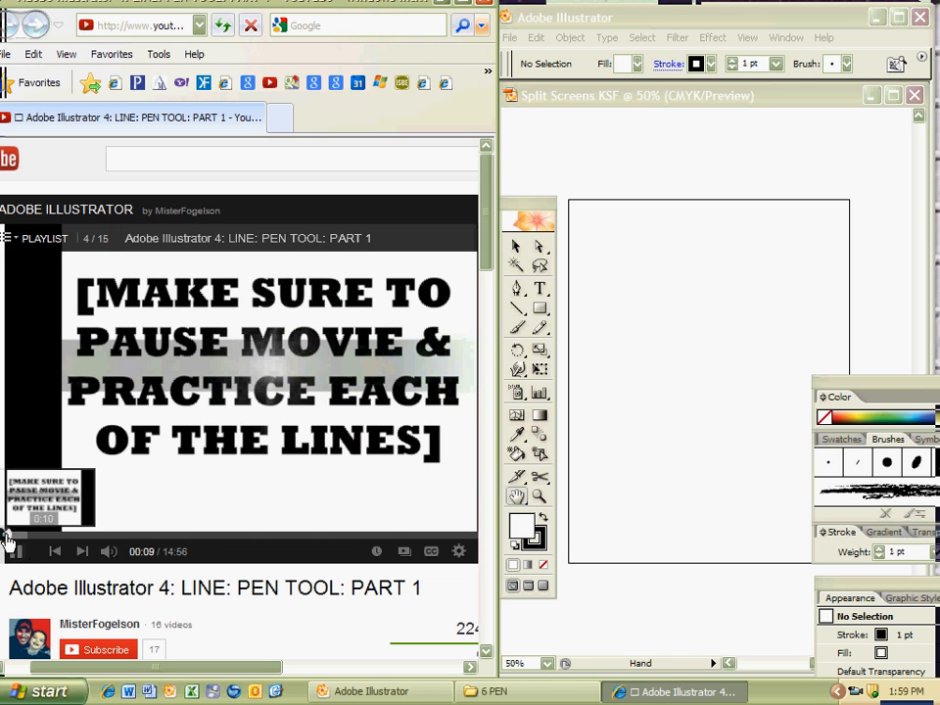
click(65, 534)
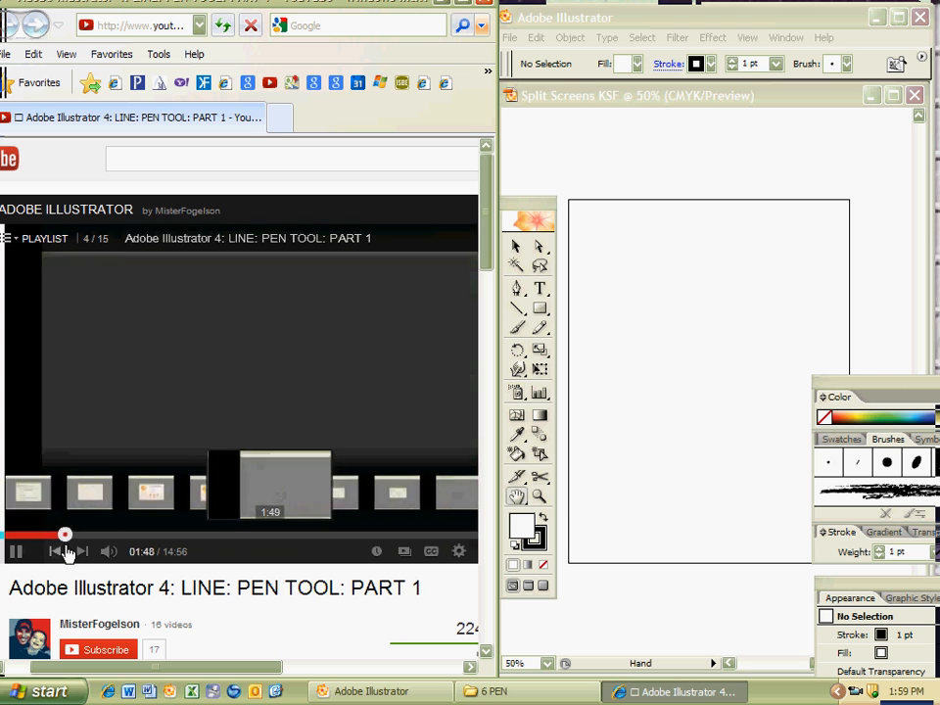
click(129, 534)
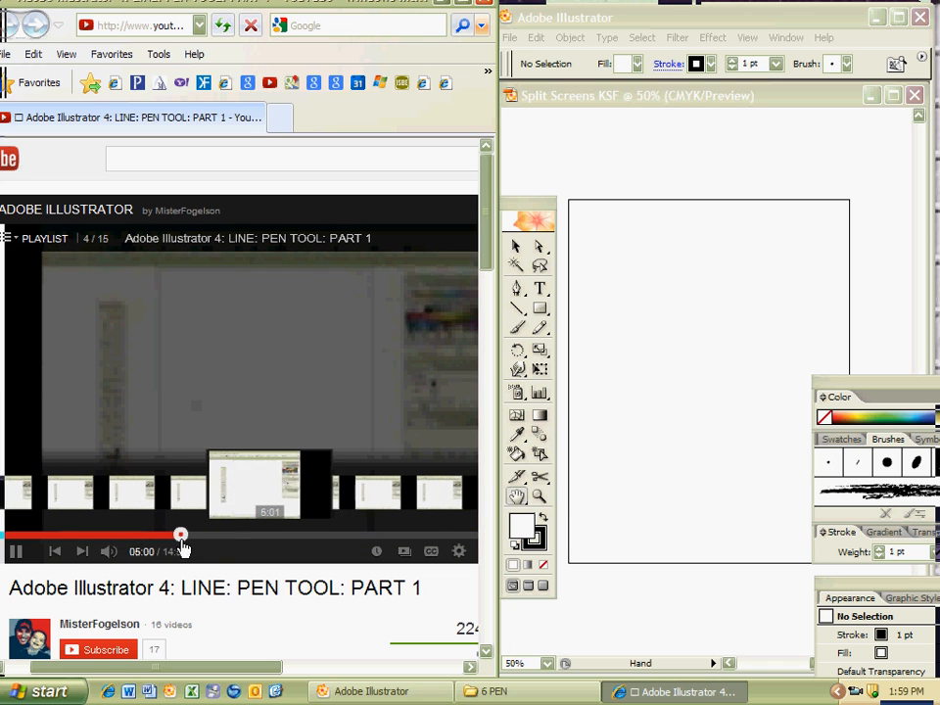
Step: Scrub the video to about 6:41, pause on the three example lines, and return to Illustrator
drag(180, 537, 196, 537)
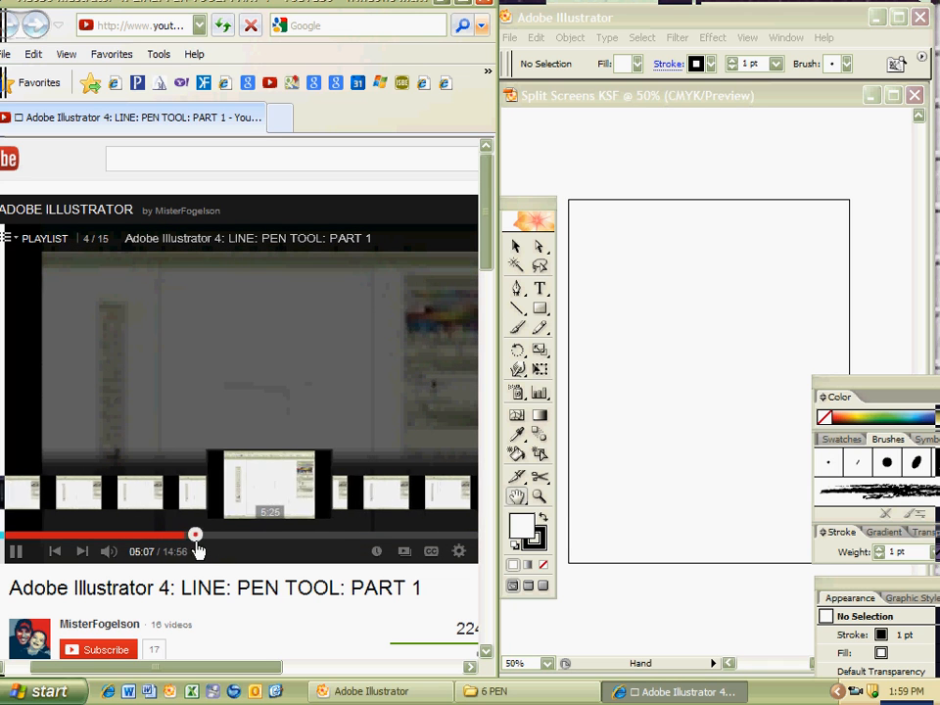
drag(196, 537, 244, 536)
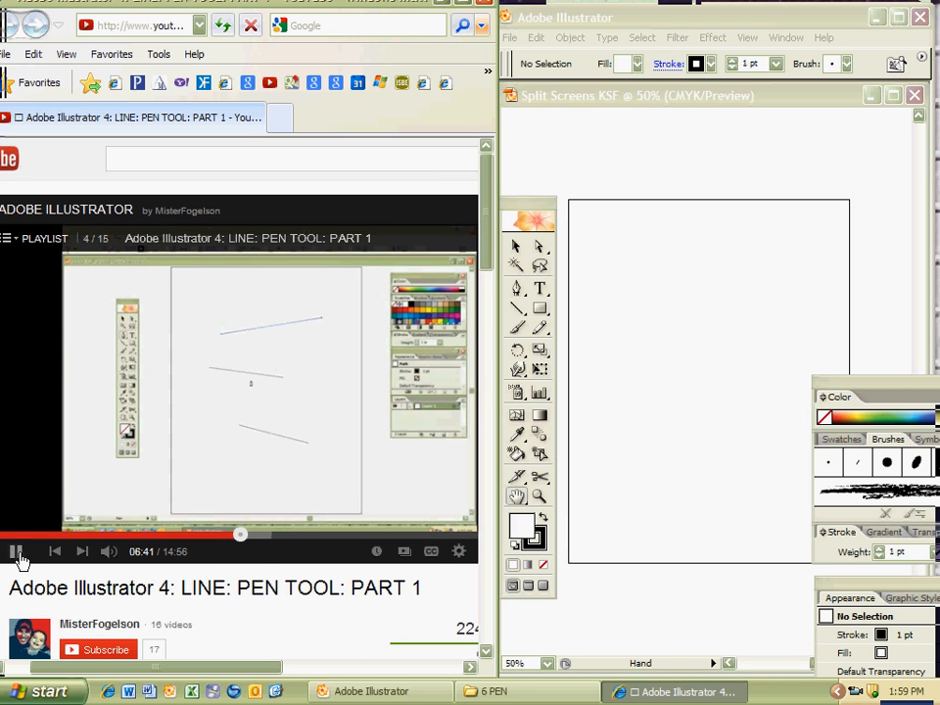
click(16, 552)
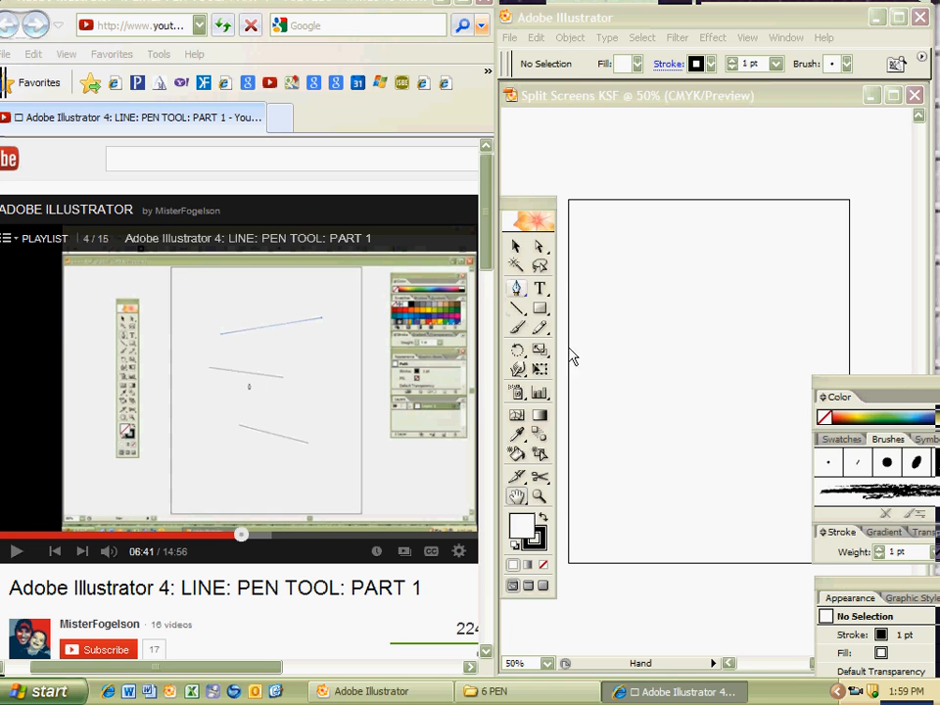
click(517, 286)
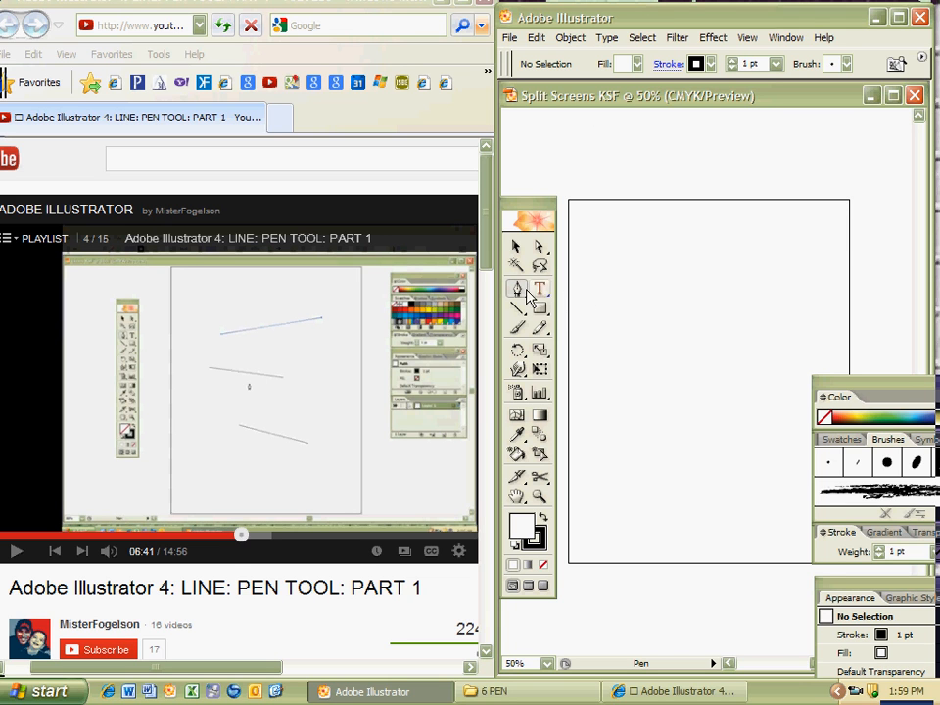
Step: Draw two straight slanted pen-tool lines on the artboard, rewinding the tutorial slightly between them
click(605, 274)
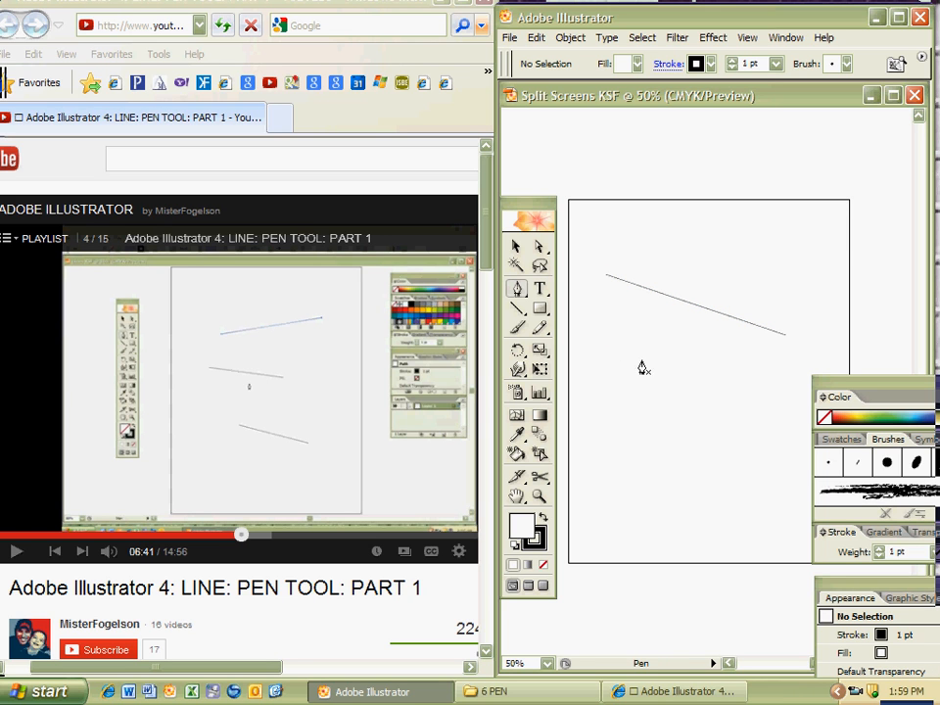
mouse_move(274, 391)
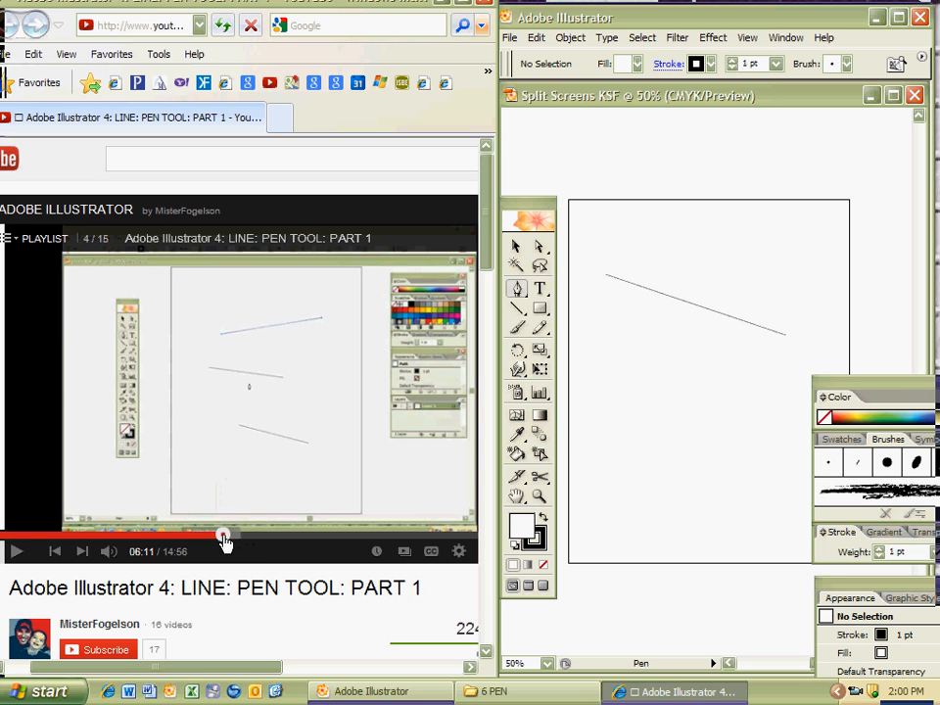
click(16, 550)
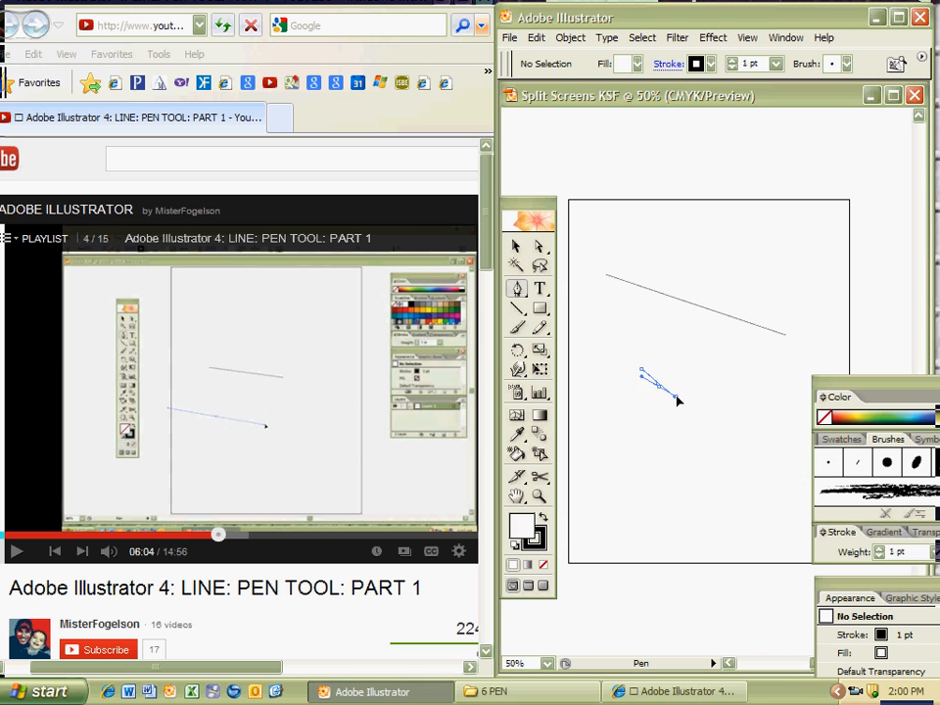
click(654, 404)
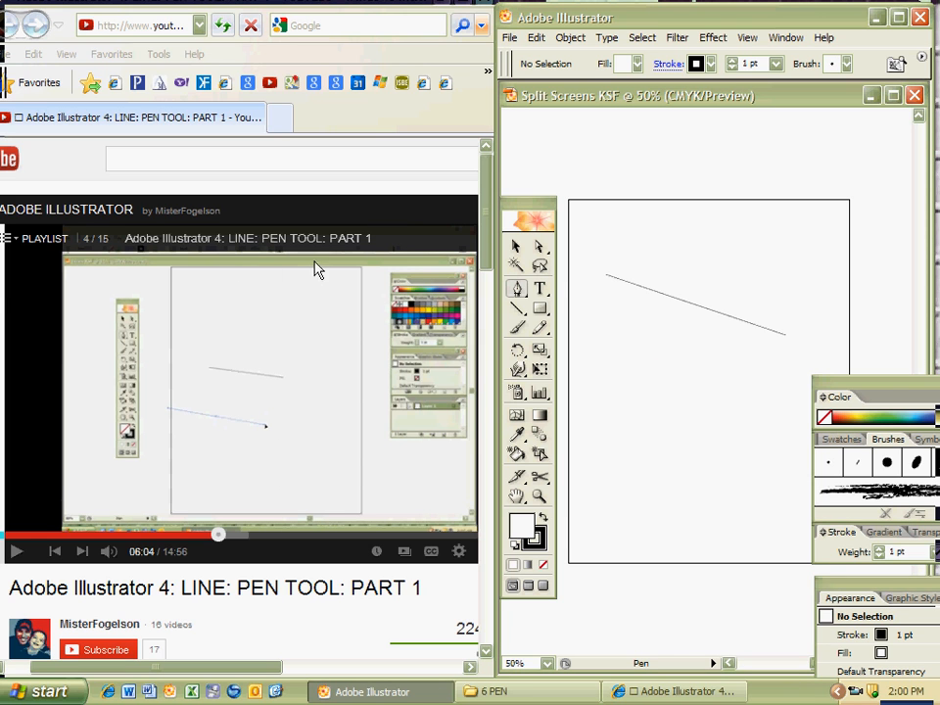
mouse_move(647, 202)
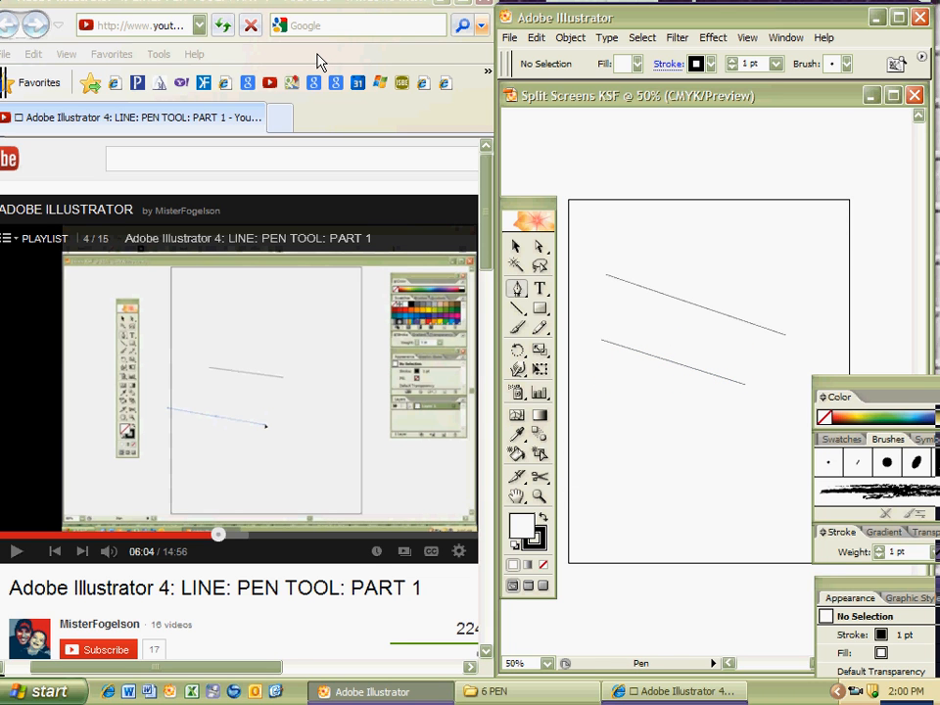
mouse_move(370, 8)
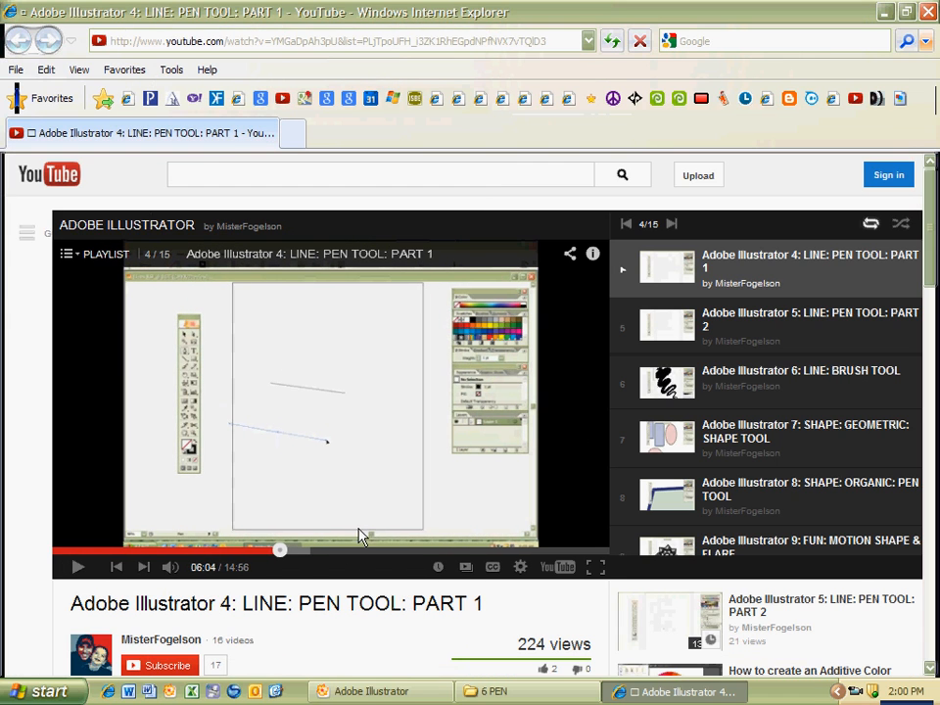
Step: Resume the tutorial to about 6:05 and restore Internet Explorer to the left half
click(587, 568)
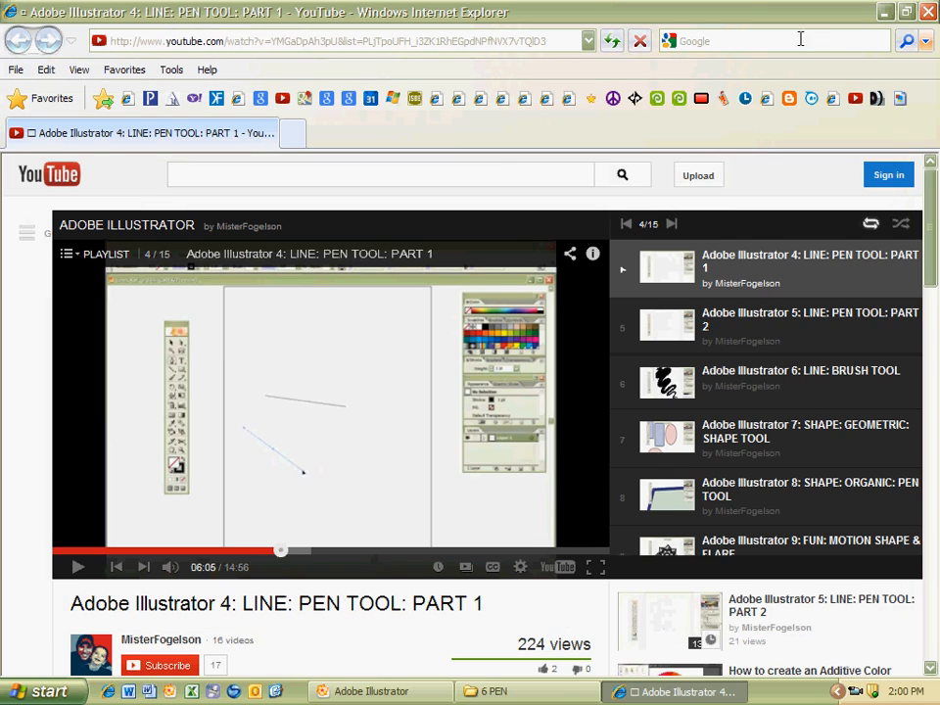
click(674, 691)
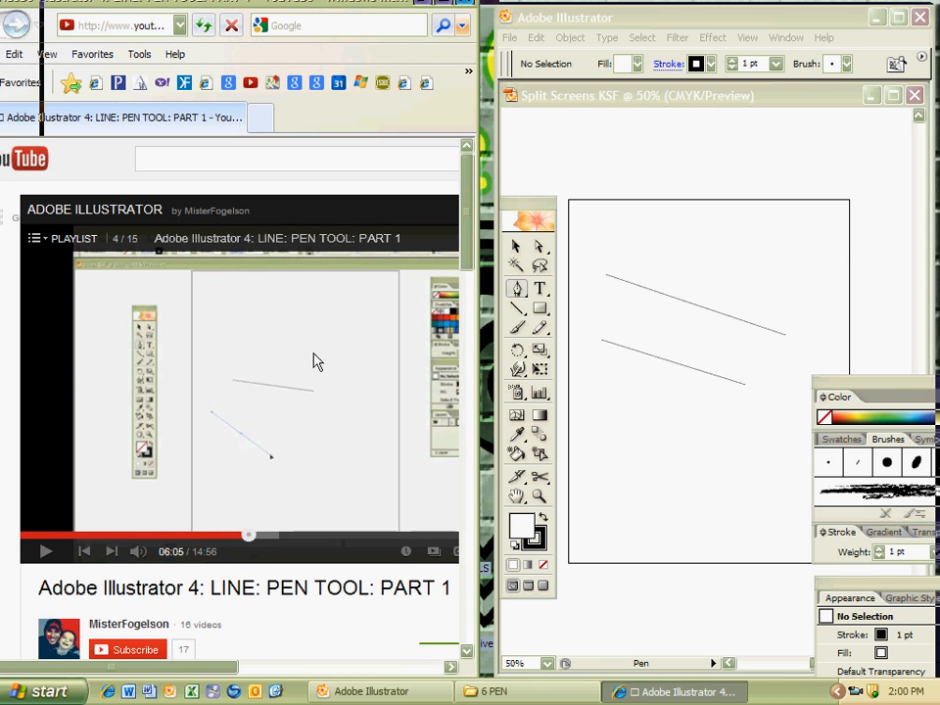
mouse_move(671, 266)
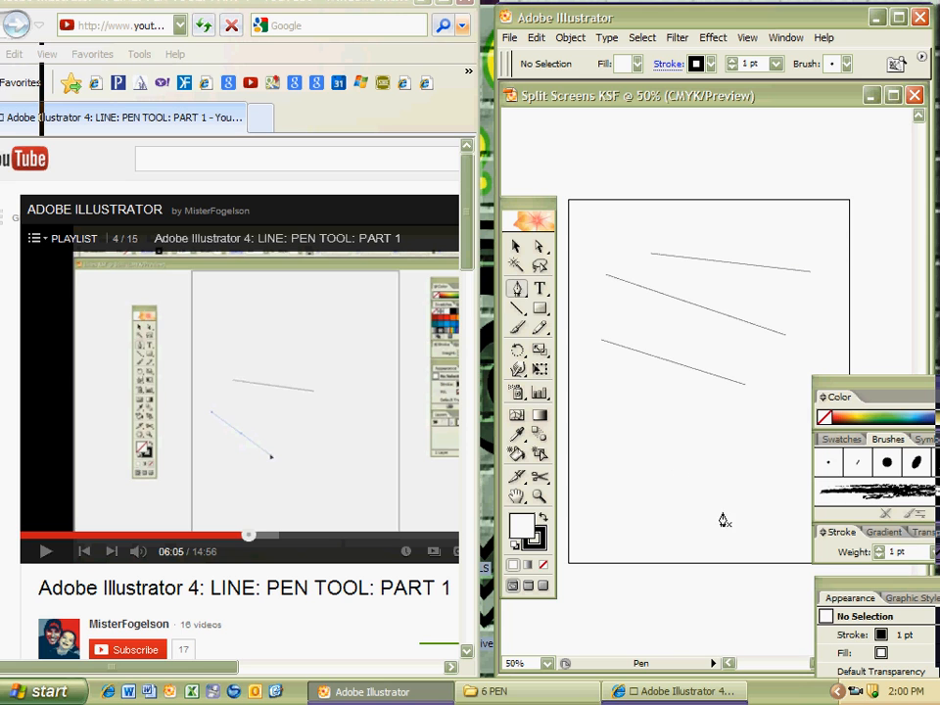
mouse_move(509, 149)
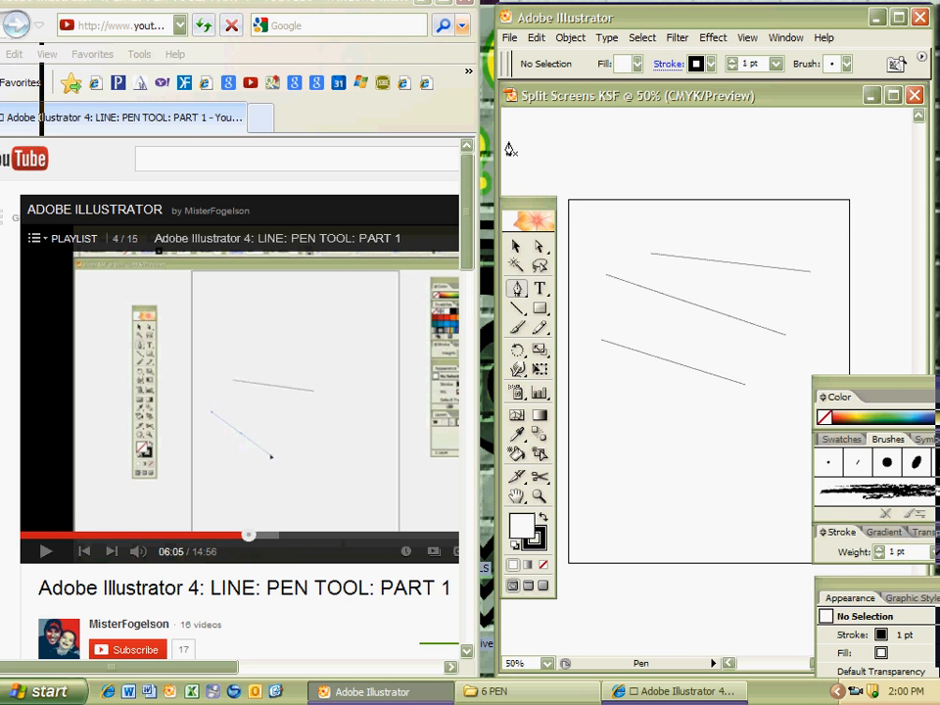